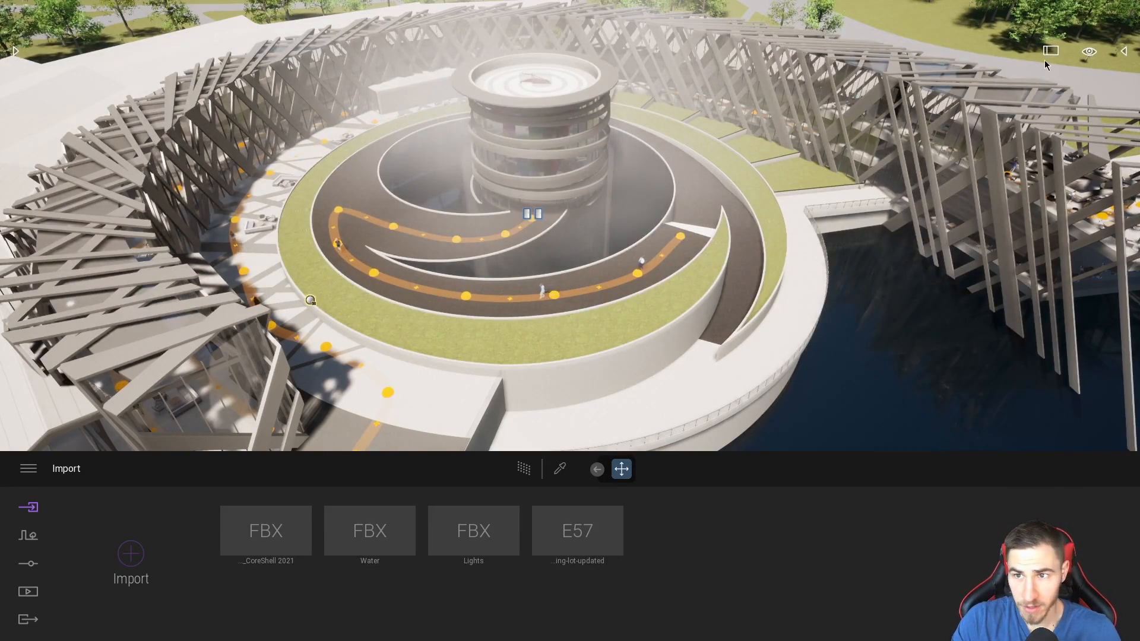
Switch the camera to Top view and frame the whole building and lakeside site as a plan.
click(1089, 51)
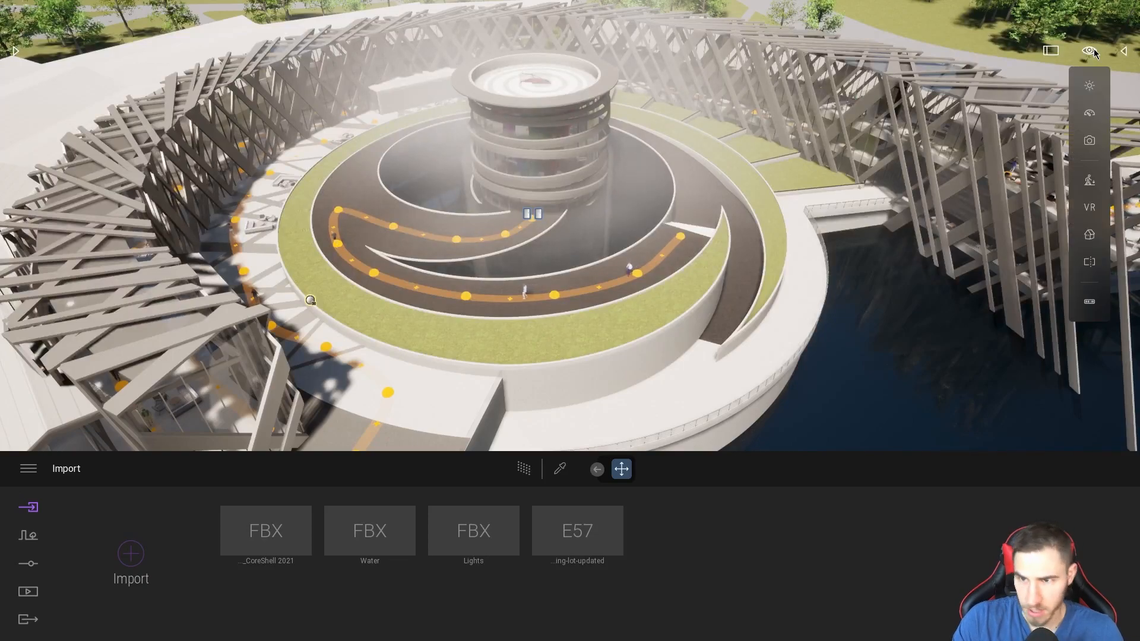
click(1089, 234)
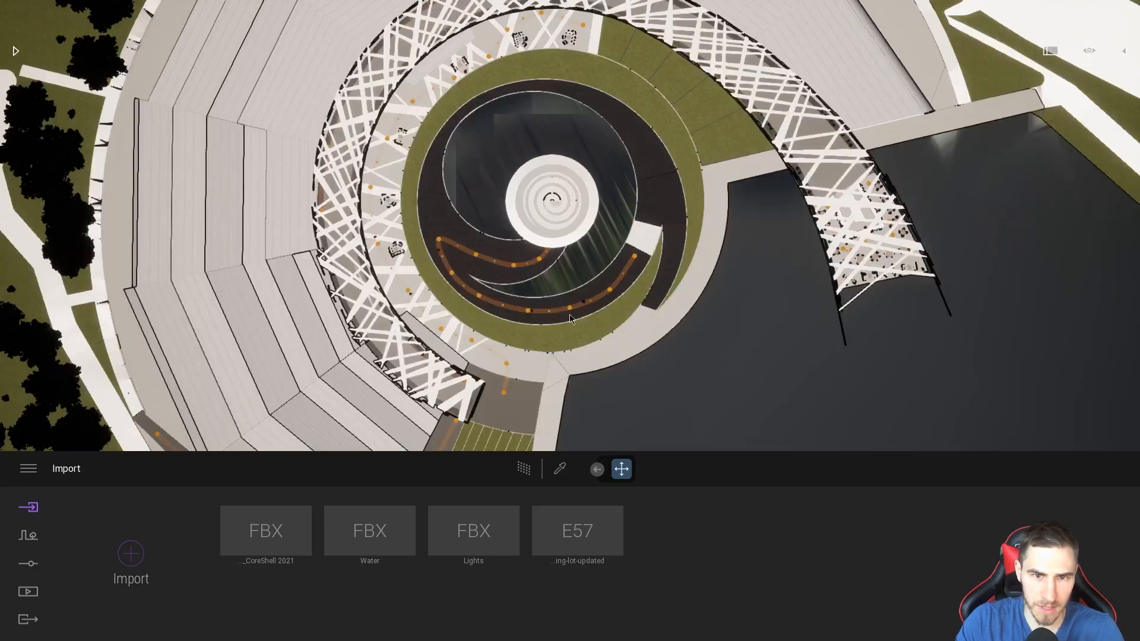
mouse_move(522, 120)
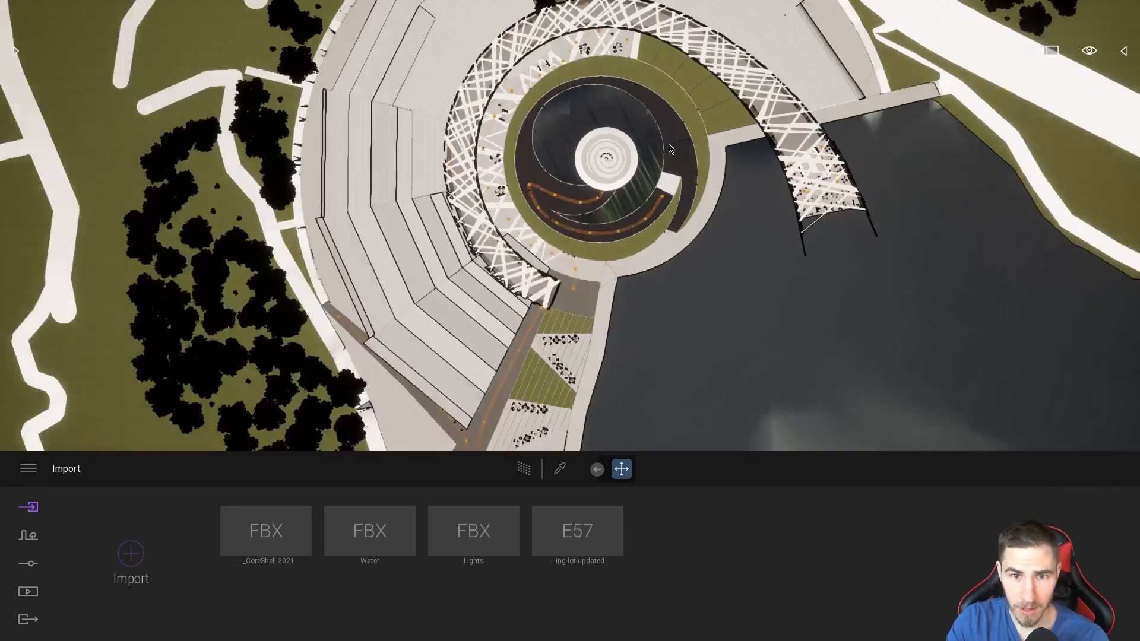
drag(668, 149, 553, 181)
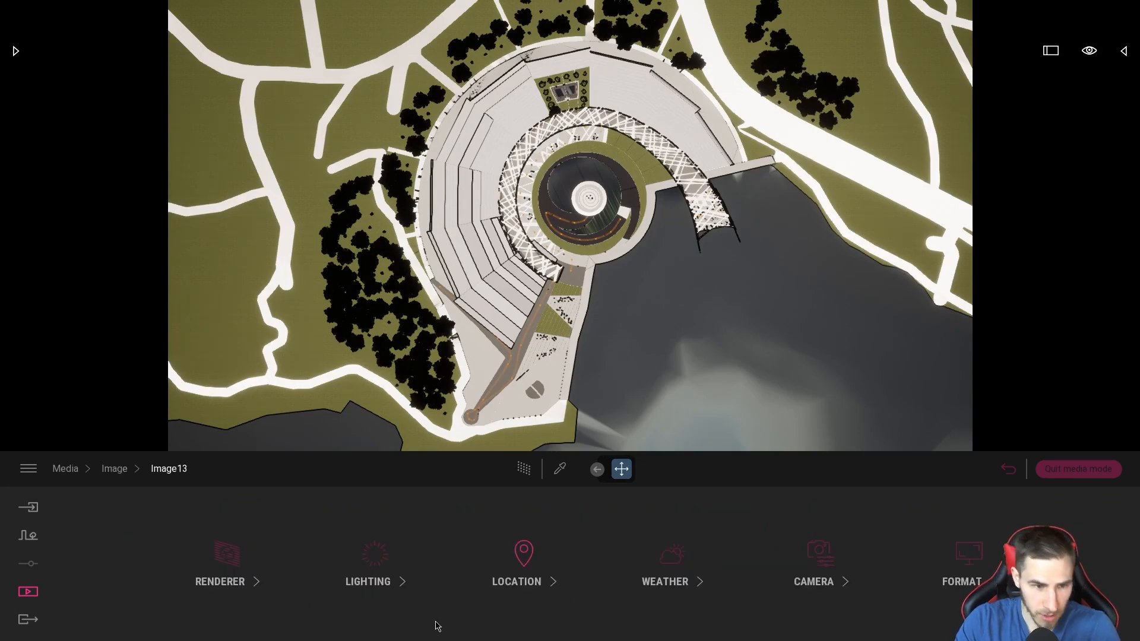
Turn the Path Tracer on in Image13's renderer settings for a realistic rendered plan.
click(220, 563)
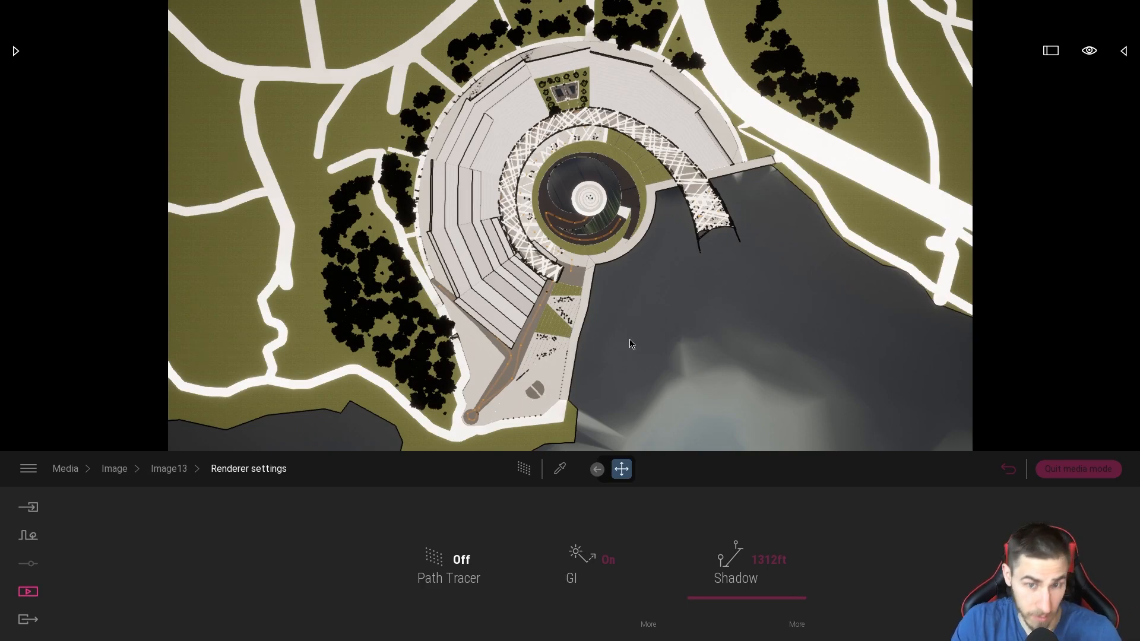
click(449, 567)
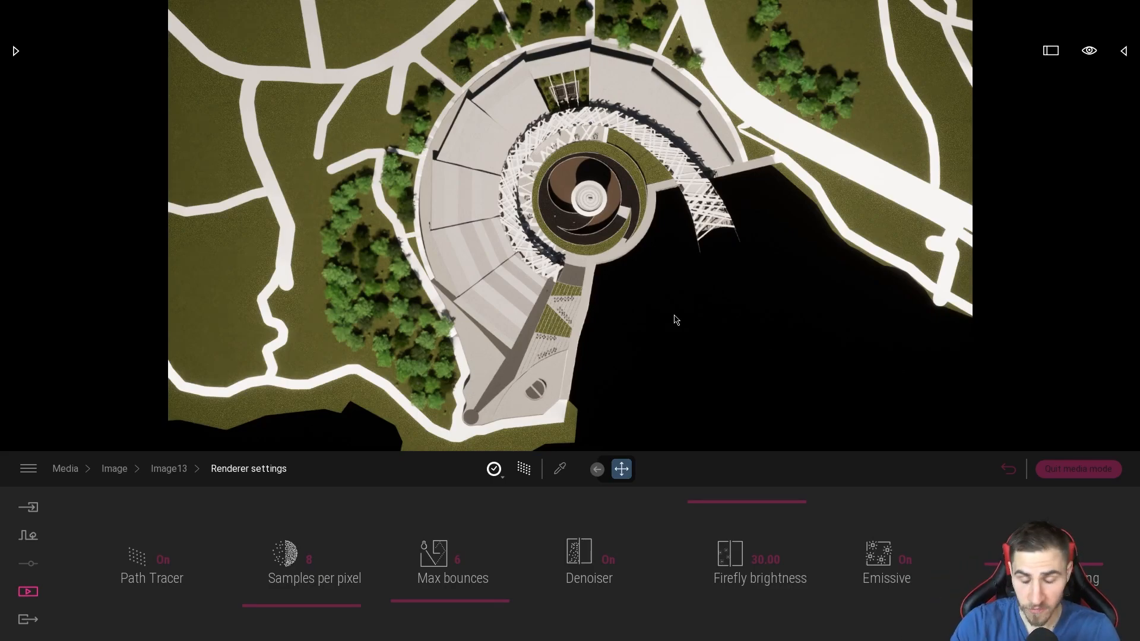
mouse_move(712, 301)
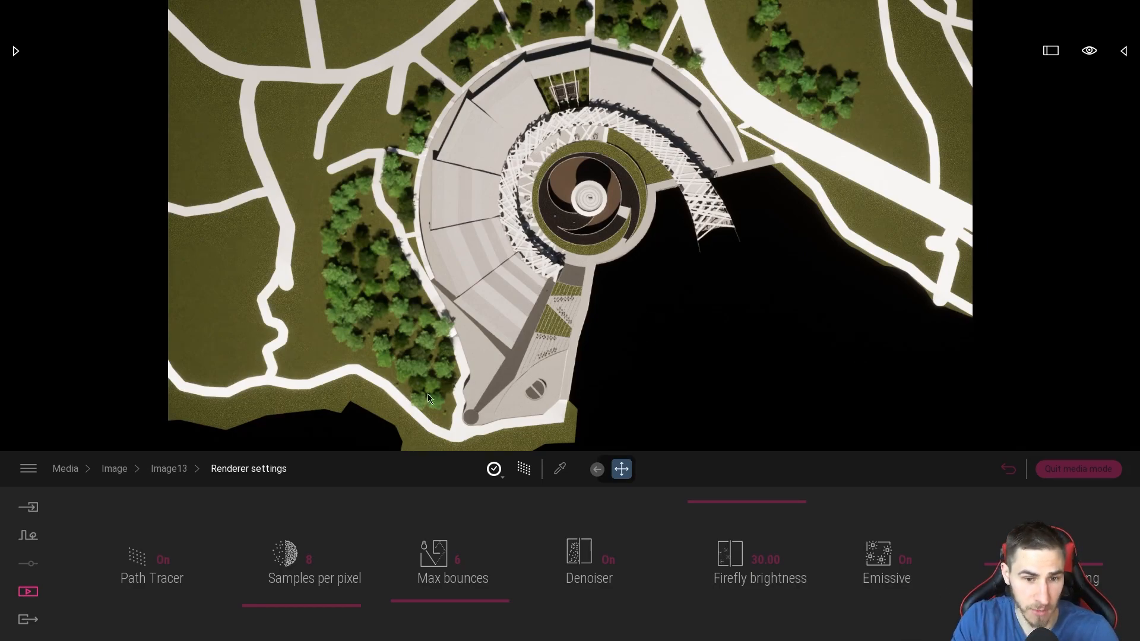
mouse_move(167, 476)
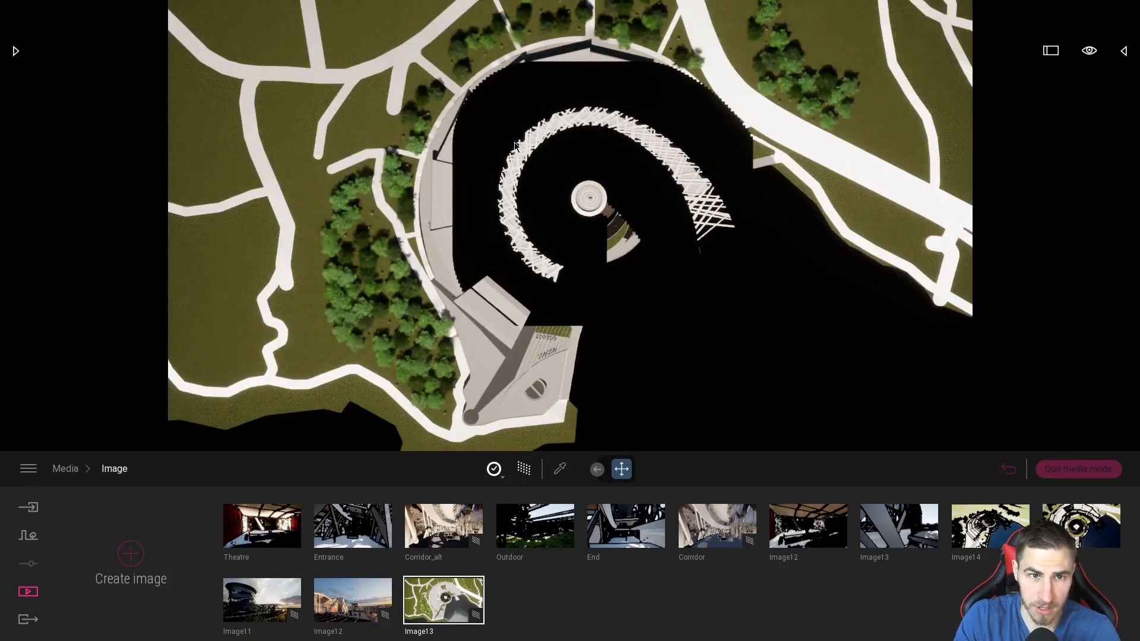
Select Image13 in the image list and check its renderer settings.
click(444, 598)
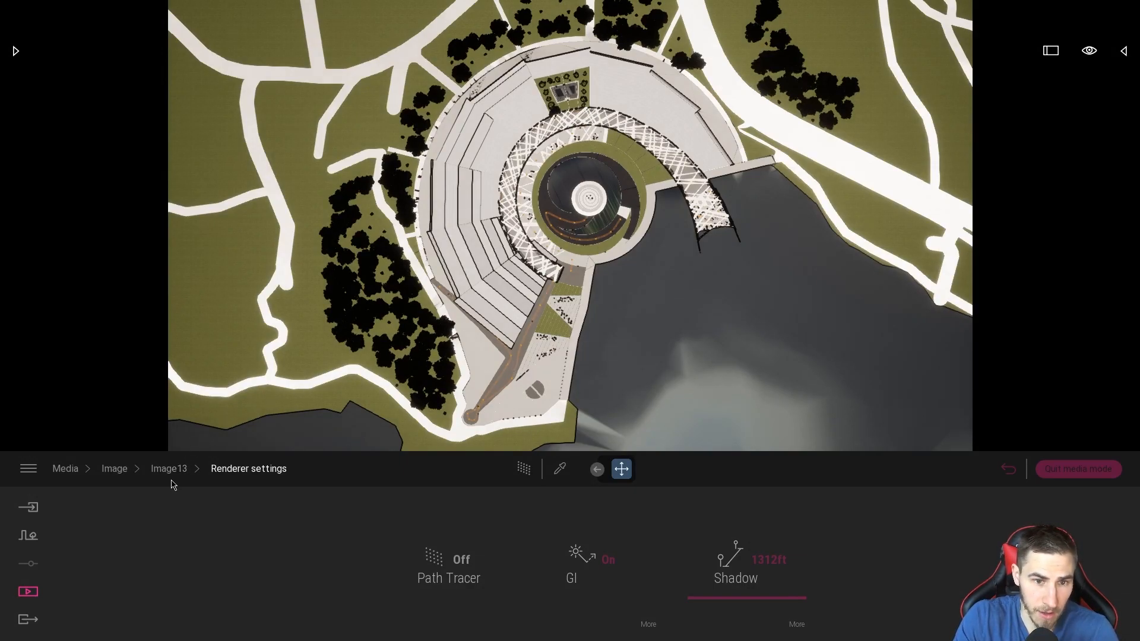
mouse_move(592, 346)
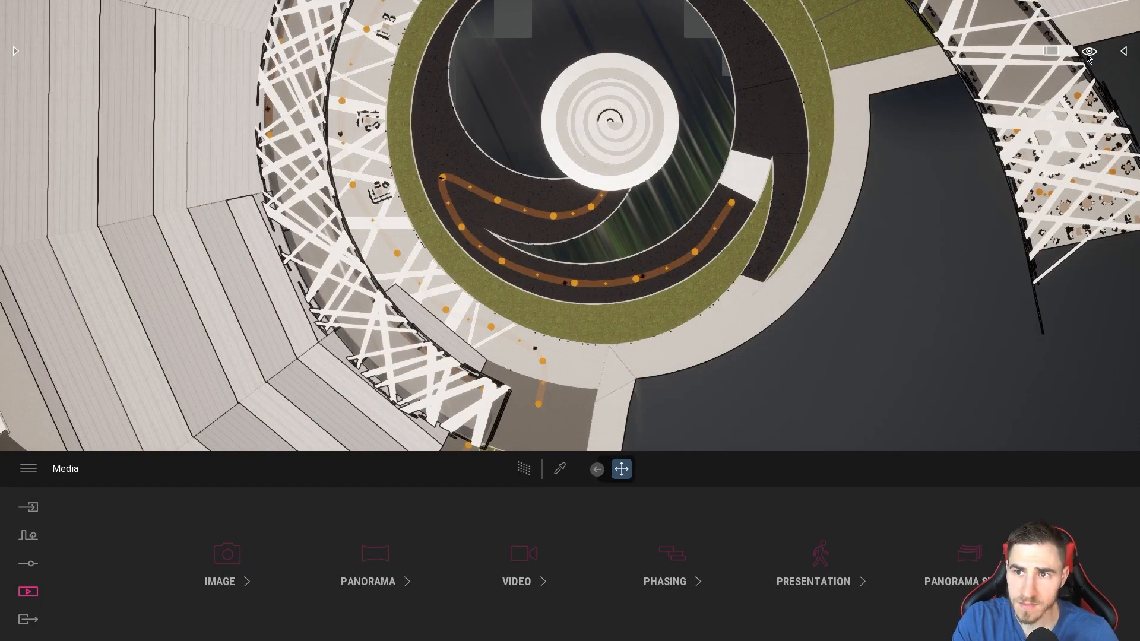
Switch the camera from Top view back to Perspective looking down over the building.
click(1090, 51)
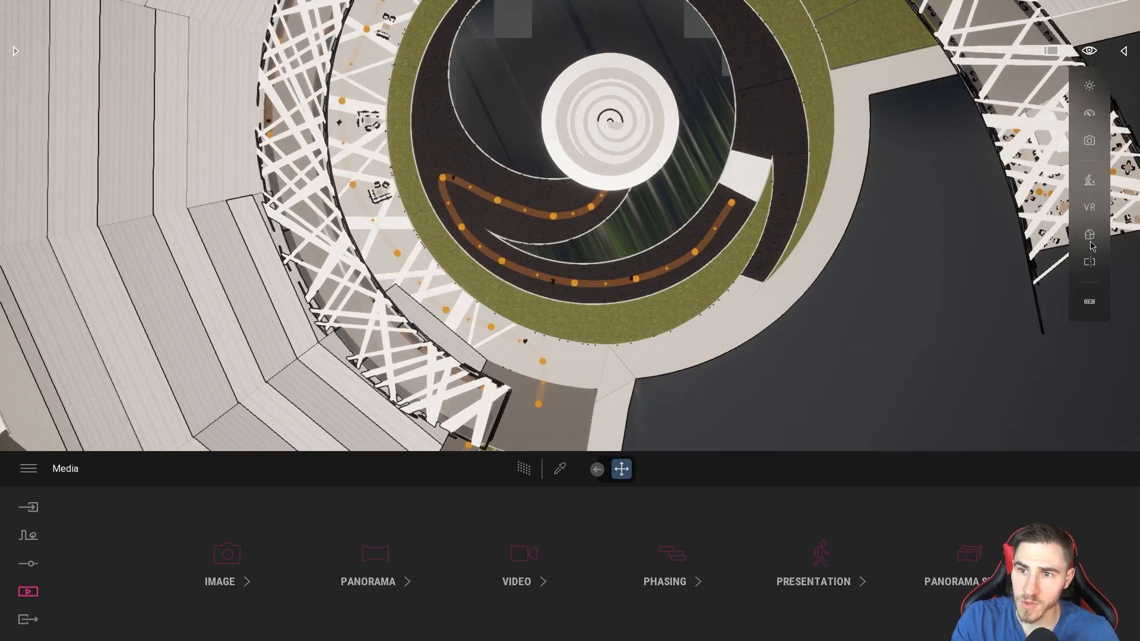
click(1090, 234)
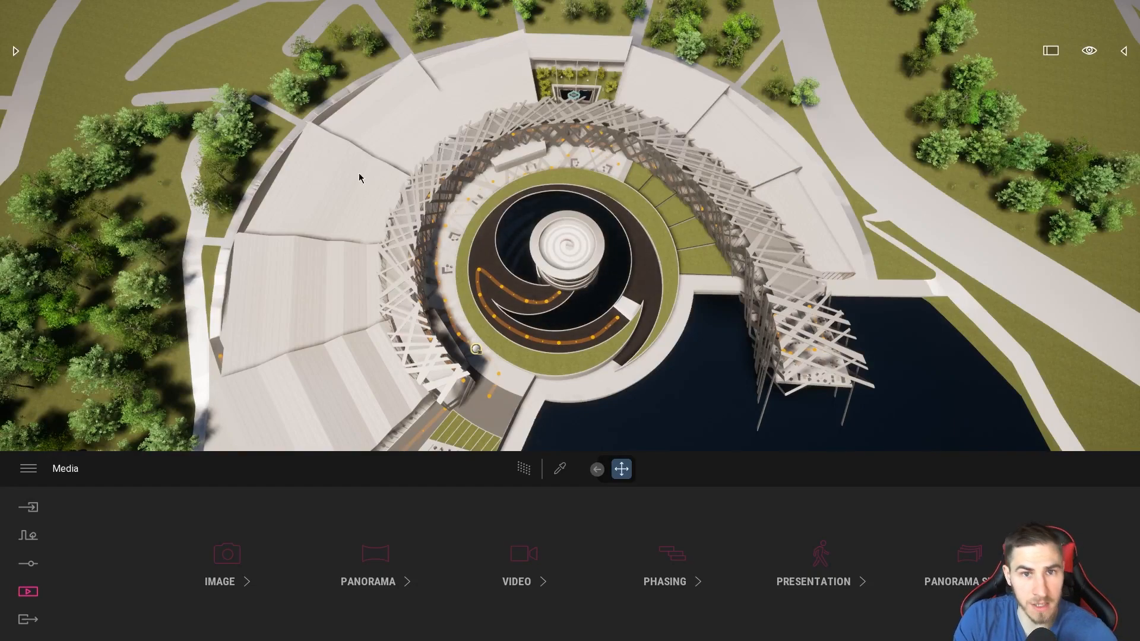
click(1090, 50)
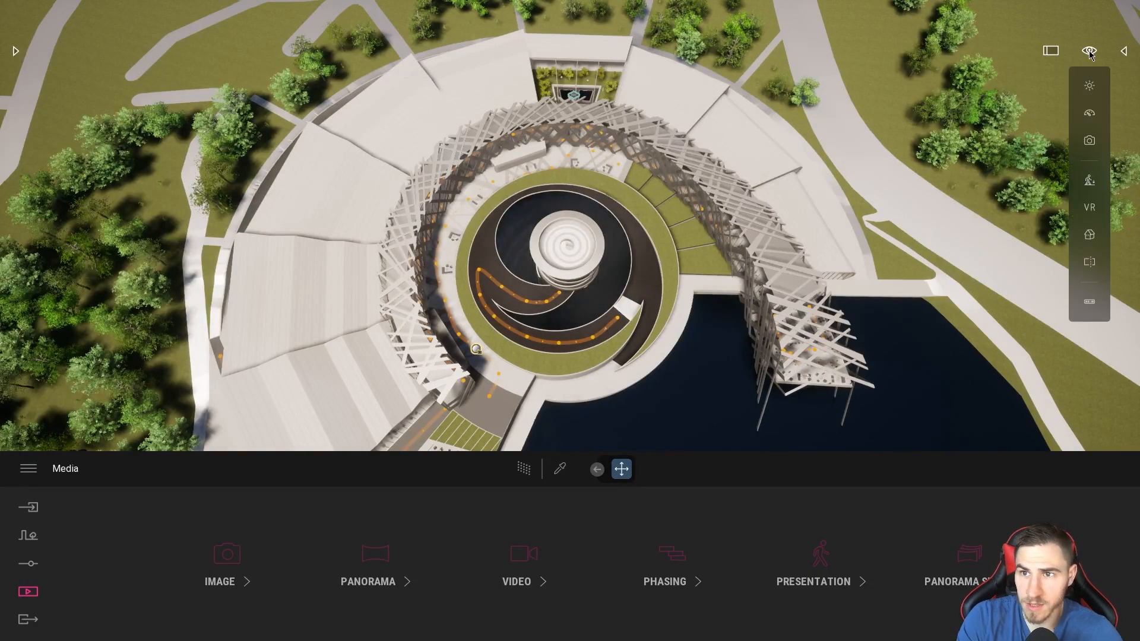
click(1089, 51)
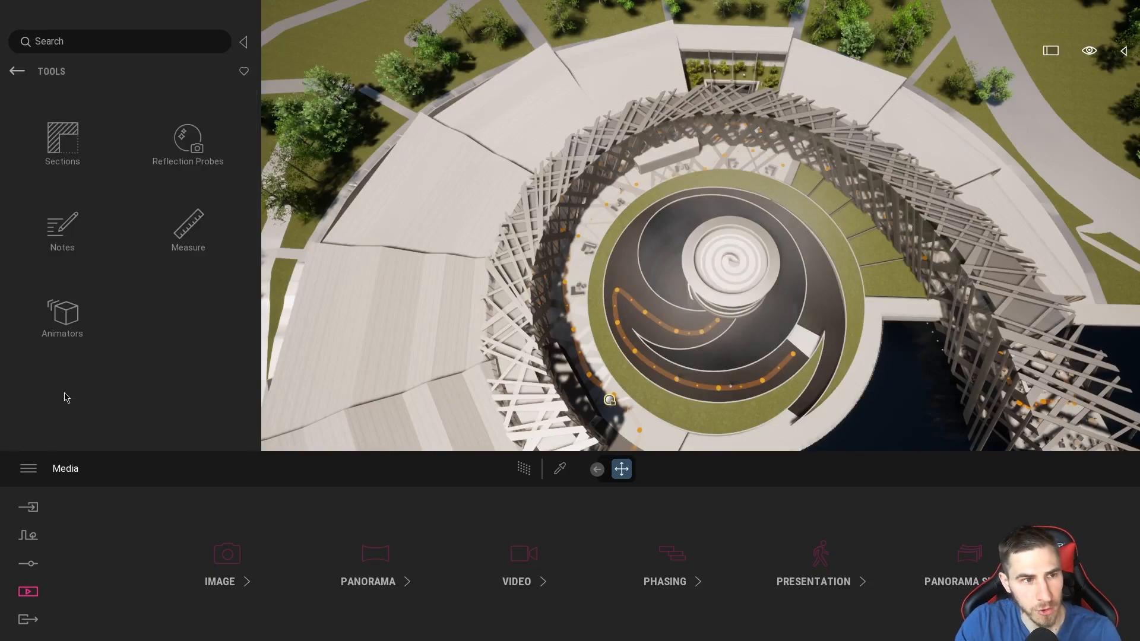
Place a Section Cube from Library > Tools > Sections on top of the central tower.
click(62, 143)
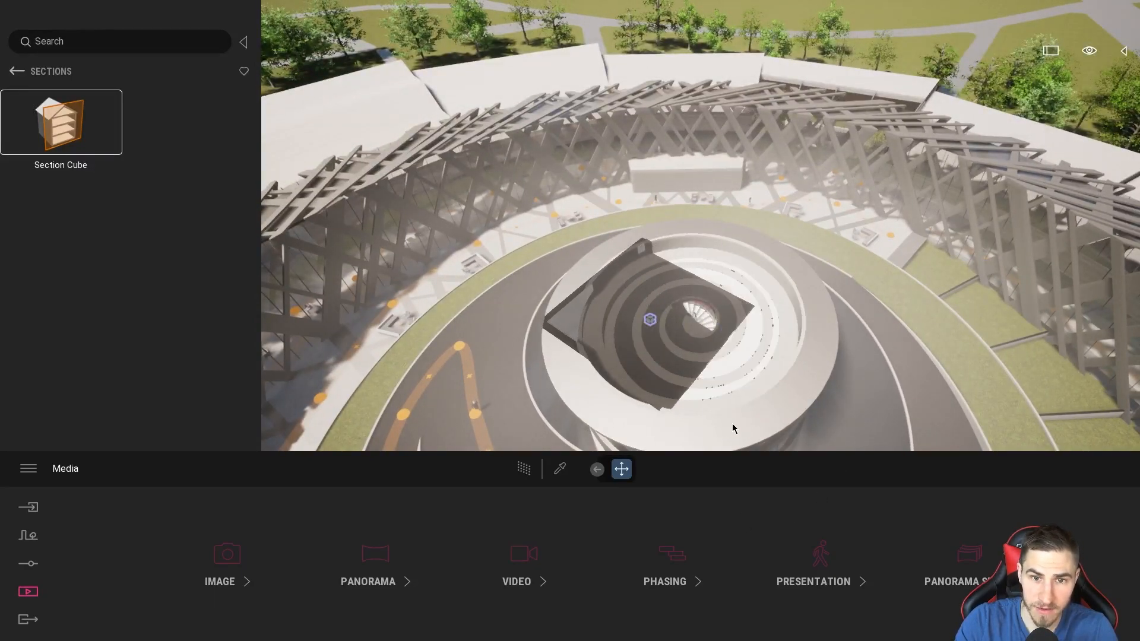
click(650, 319)
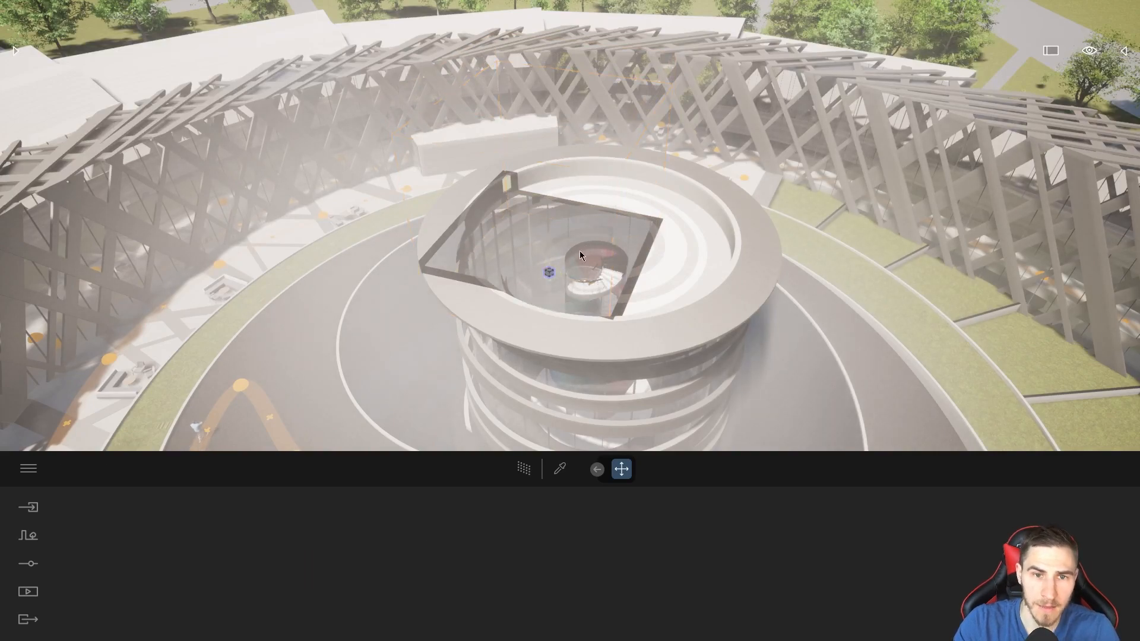
Pull back to see the whole building and set the section cube gizmo to Scale.
drag(582, 254, 603, 294)
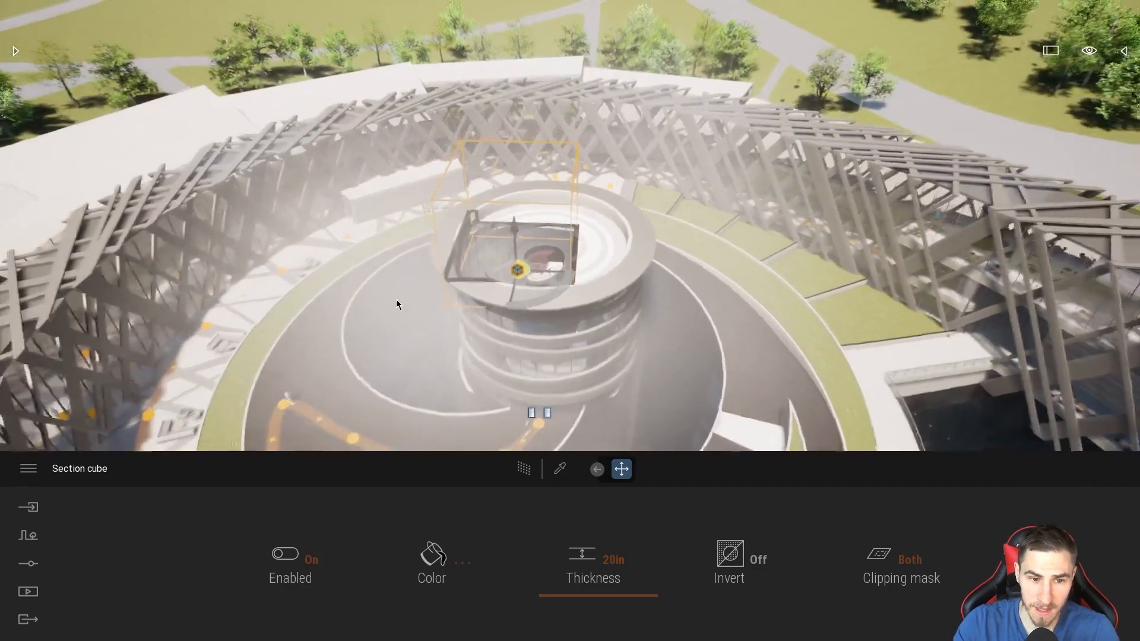
drag(397, 304, 477, 262)
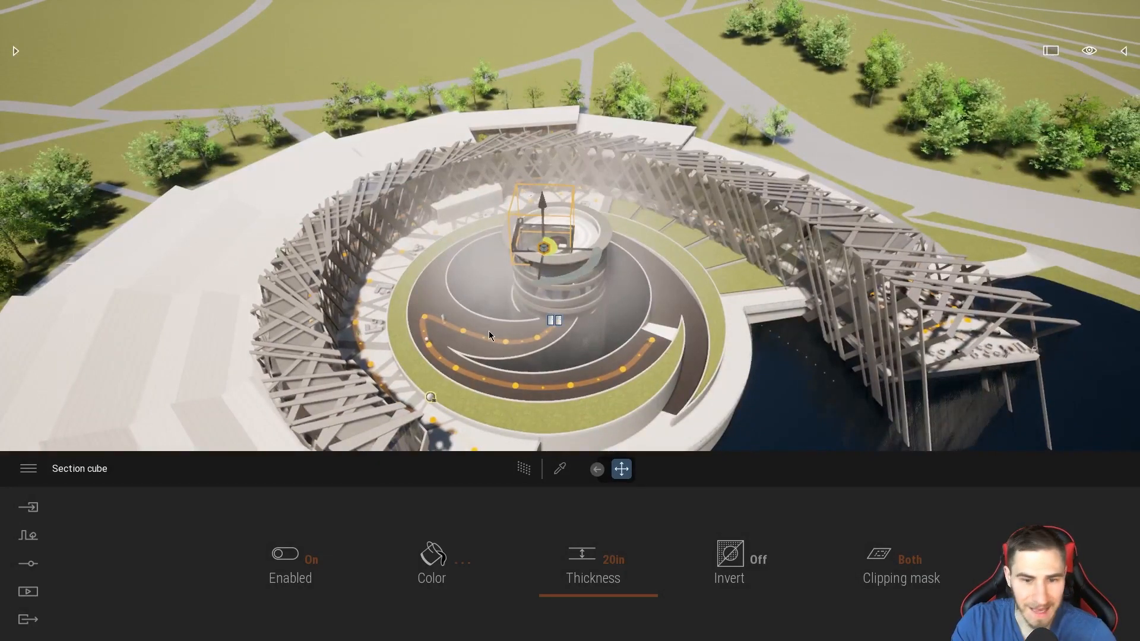
click(621, 470)
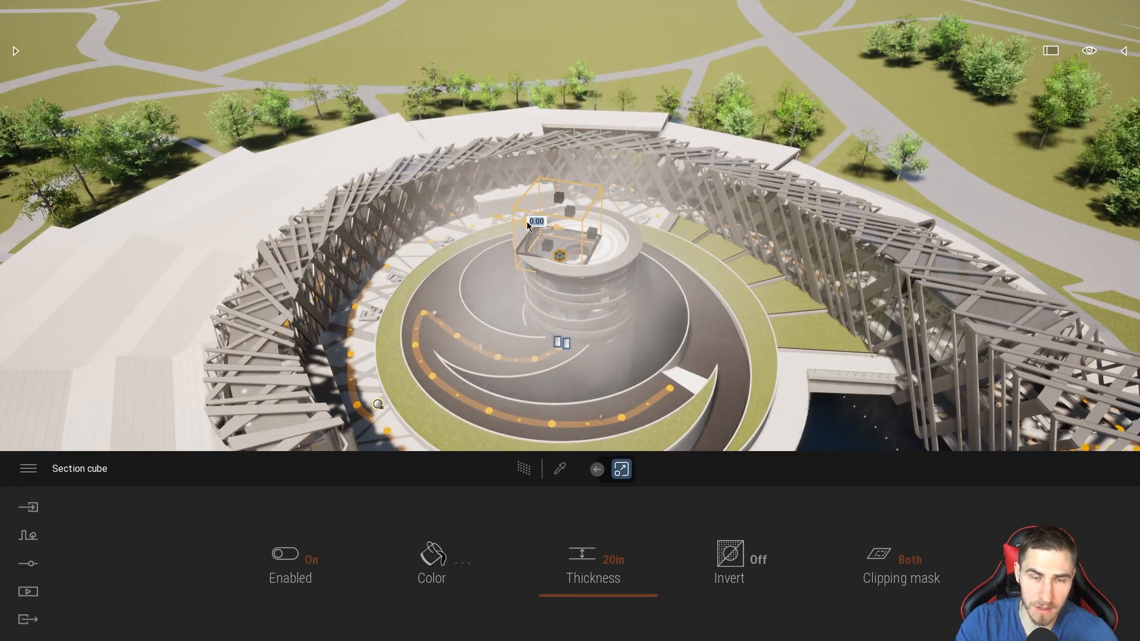
Scale the section cube to 100 and move it to enclose the circular building.
text(100)
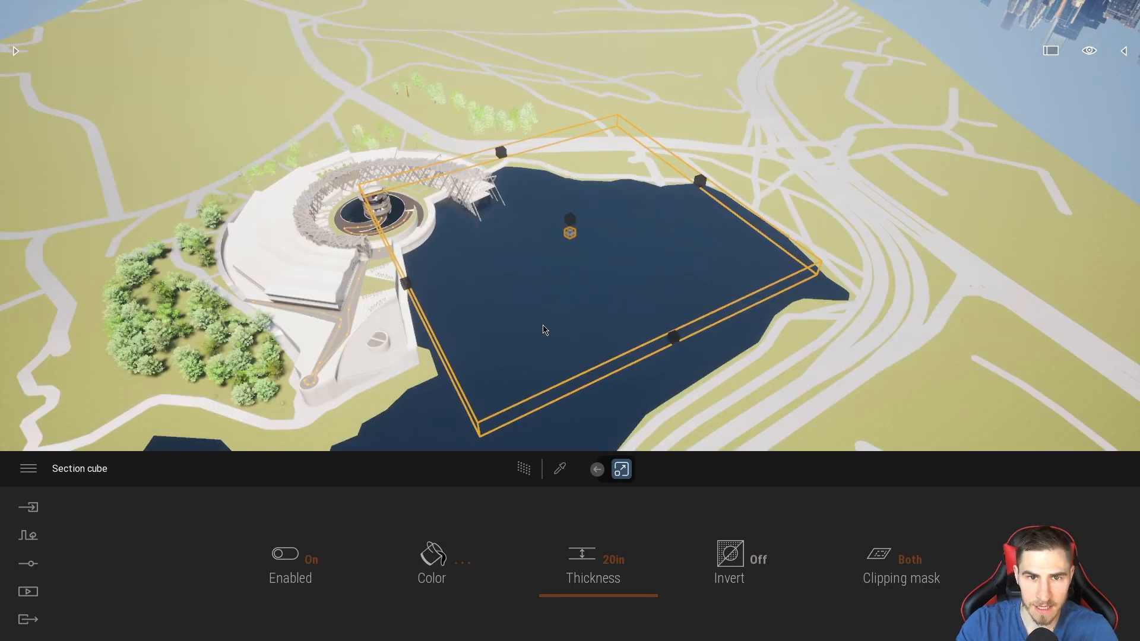
click(621, 469)
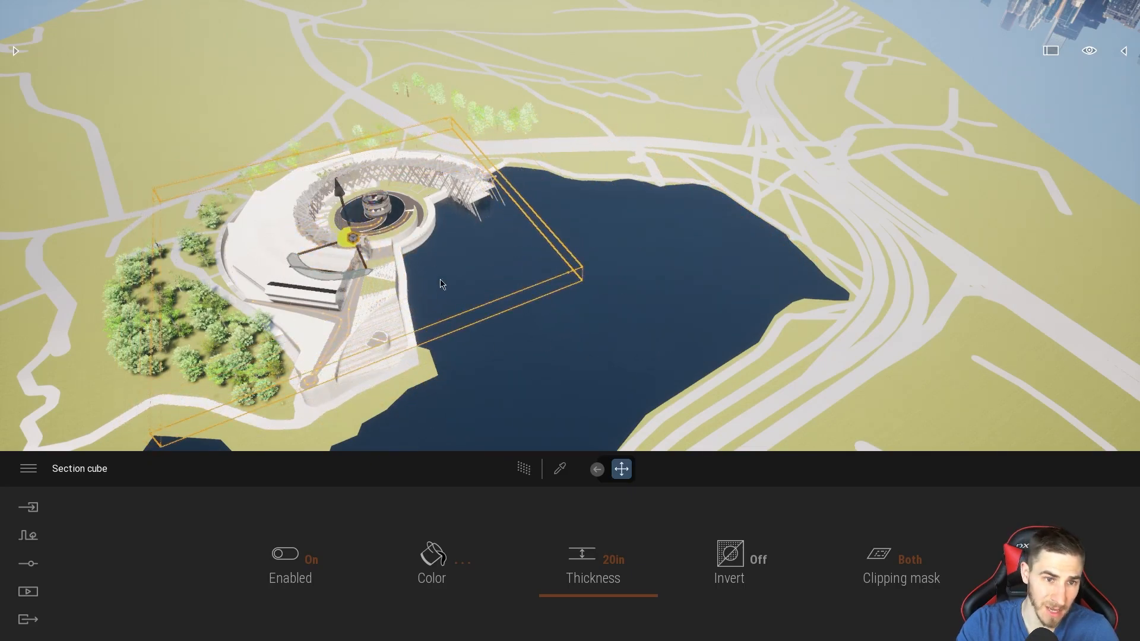
click(622, 469)
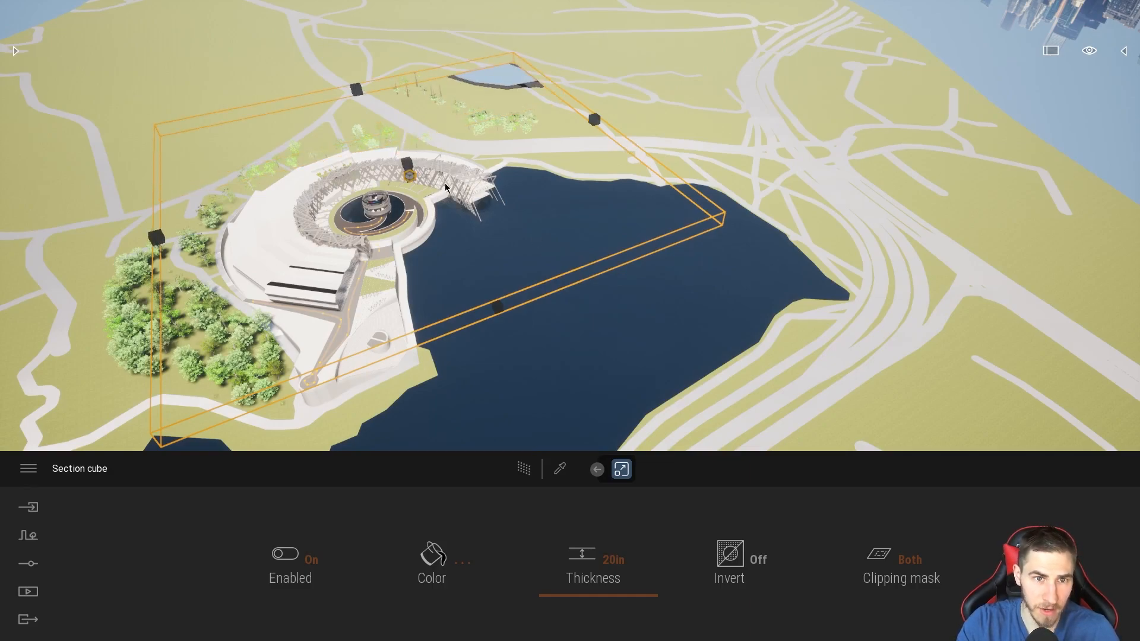
click(621, 469)
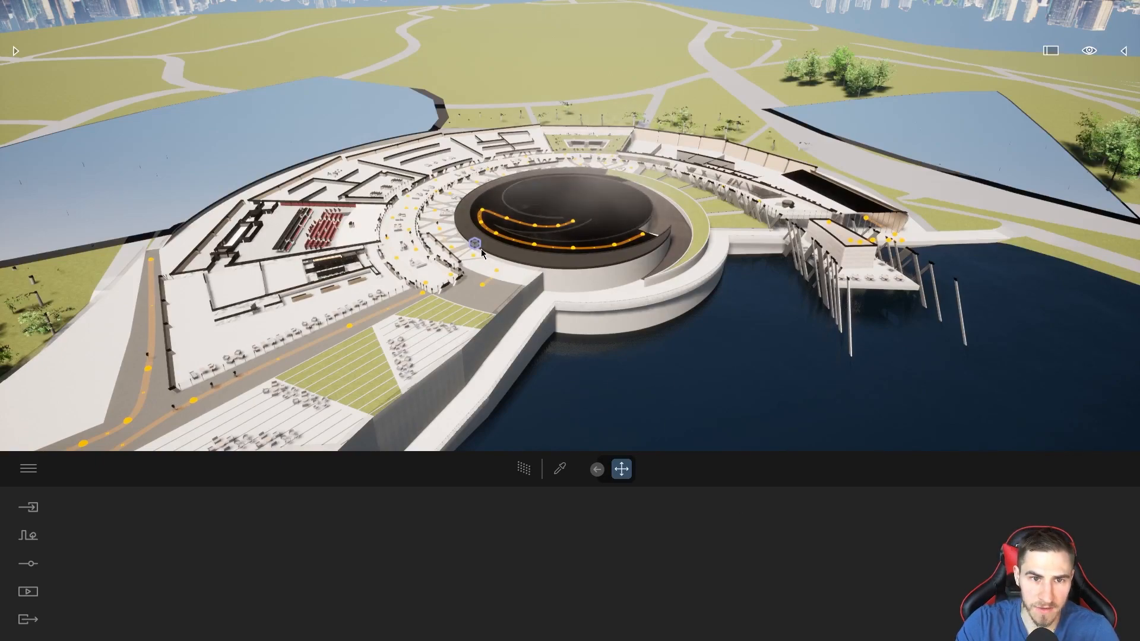
Rotate and reposition the section cube so the building is cut open, then look straight down on it.
click(621, 469)
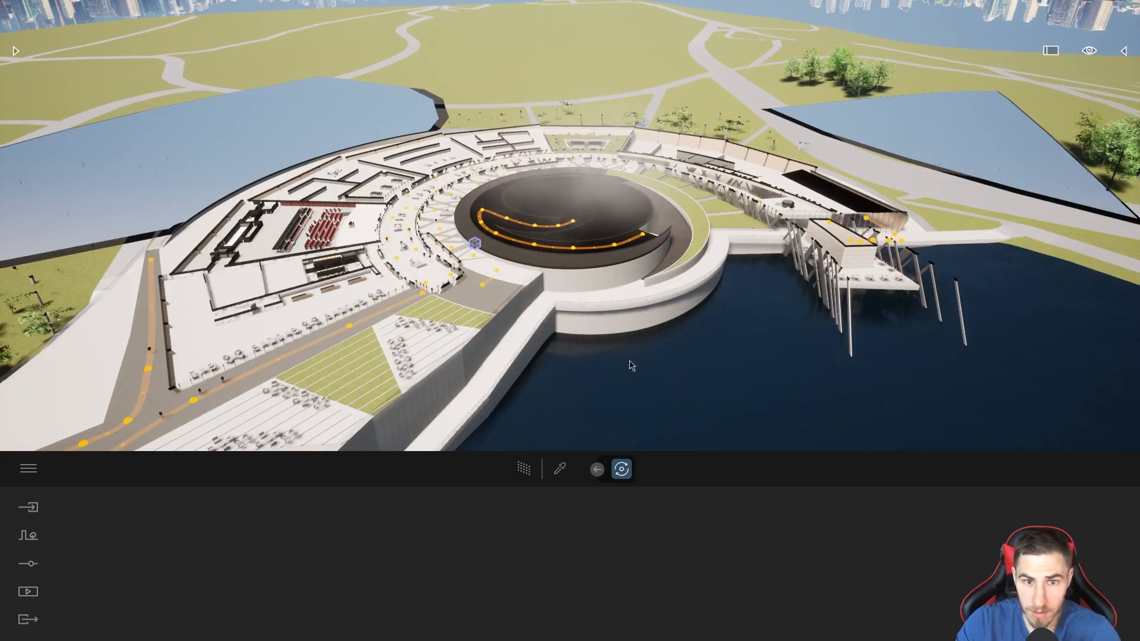
click(475, 242)
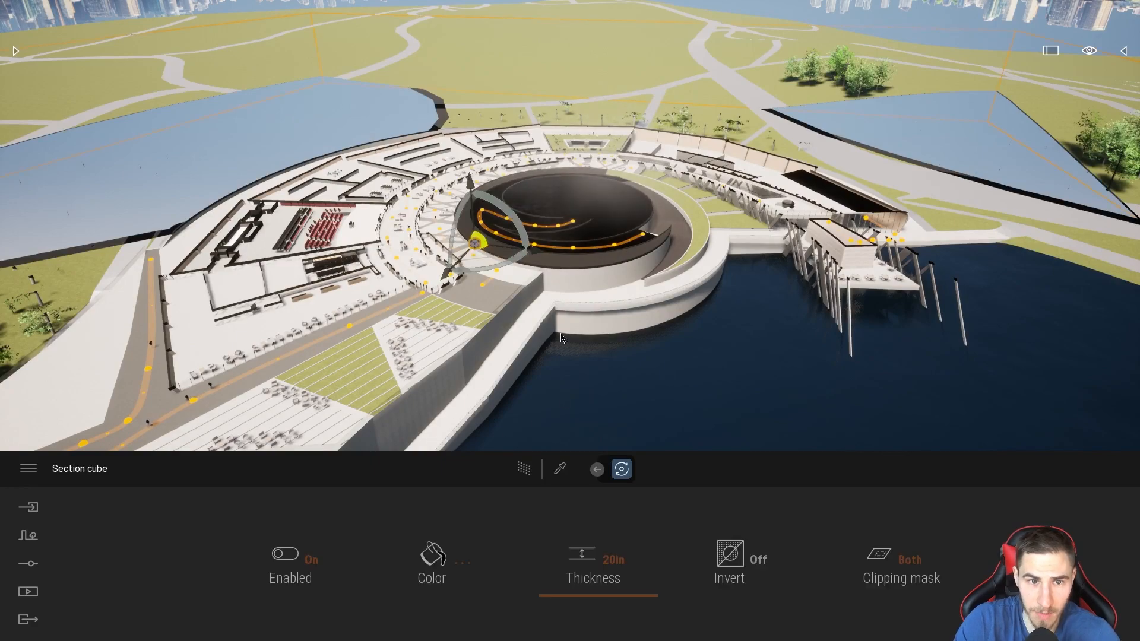
click(622, 469)
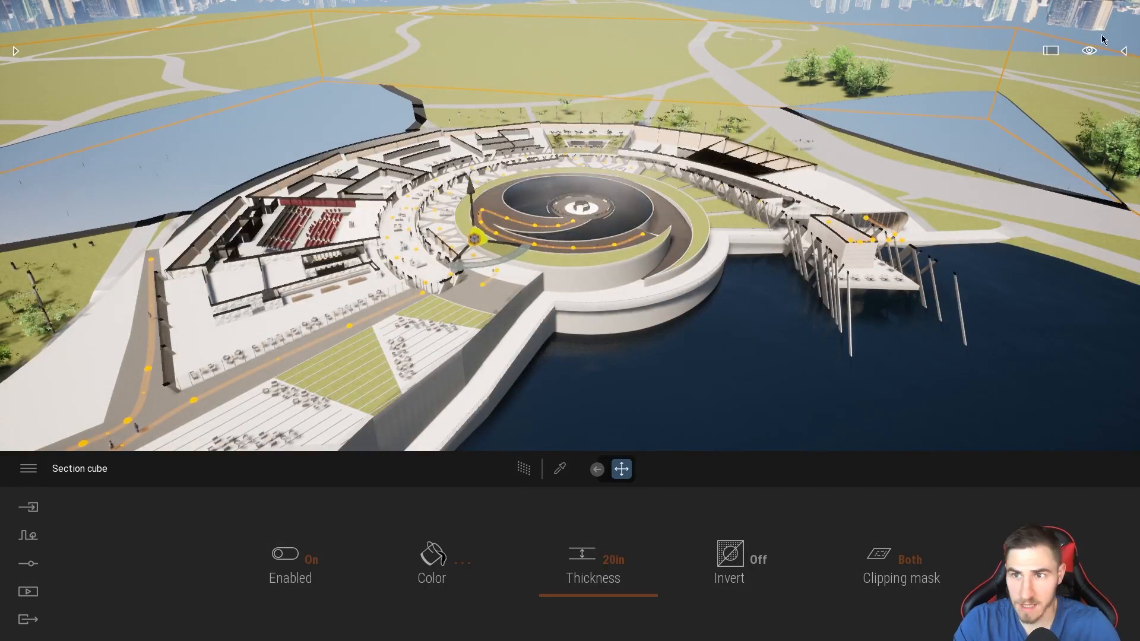
click(1089, 50)
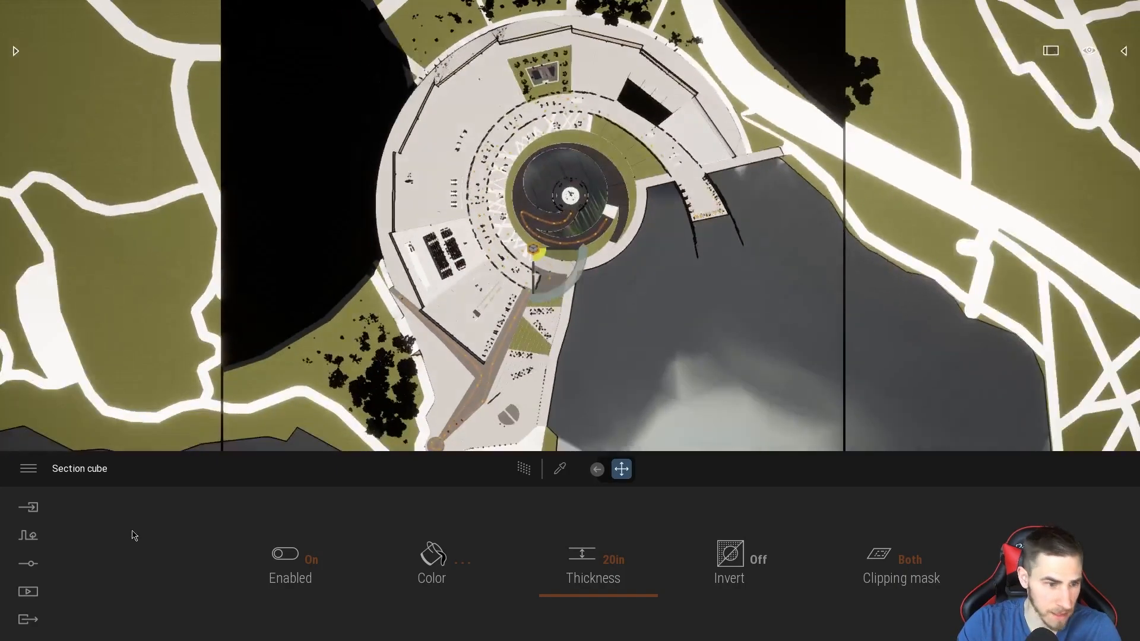
Bring up the Media categories over the sectioned top-down plan.
click(27, 592)
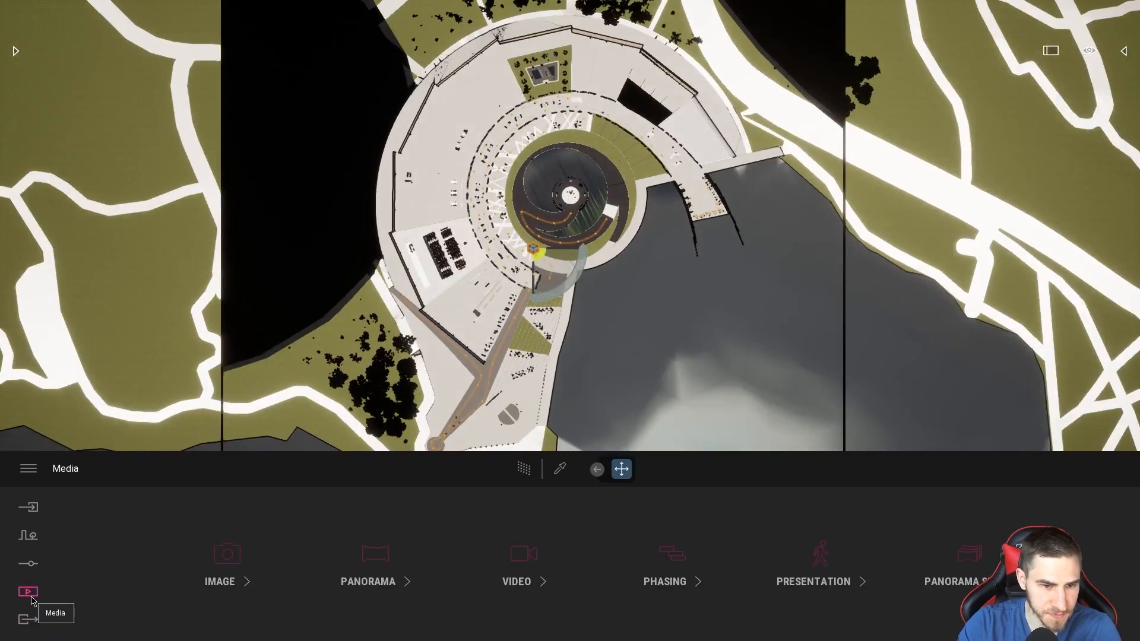
Create a new still image Image14 of the sectioned plan and show its settings.
click(227, 568)
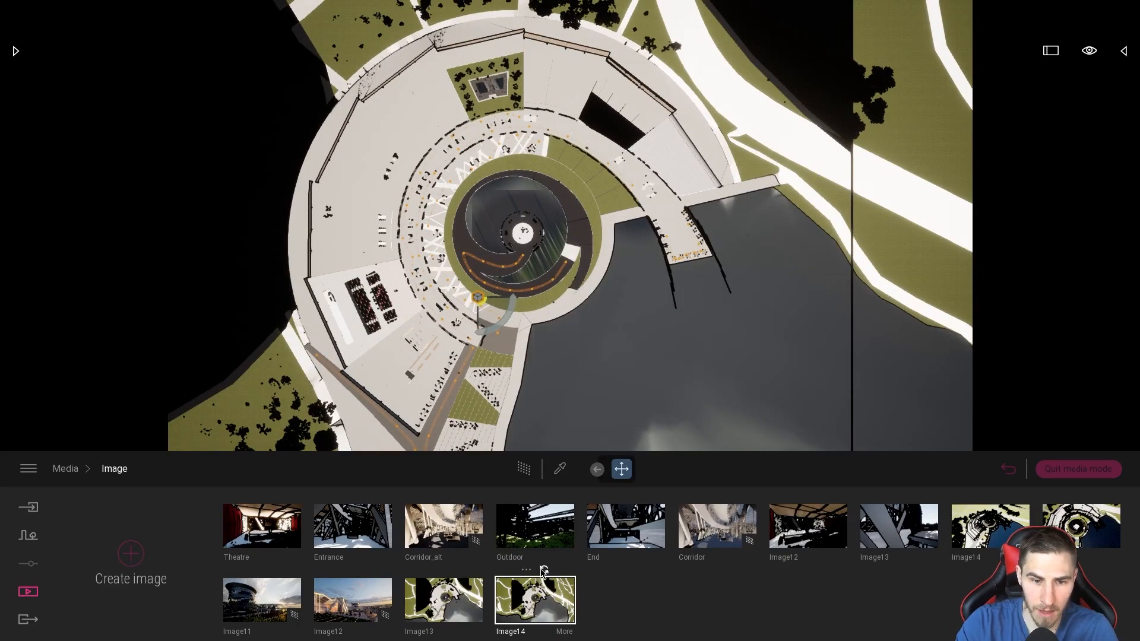
click(535, 599)
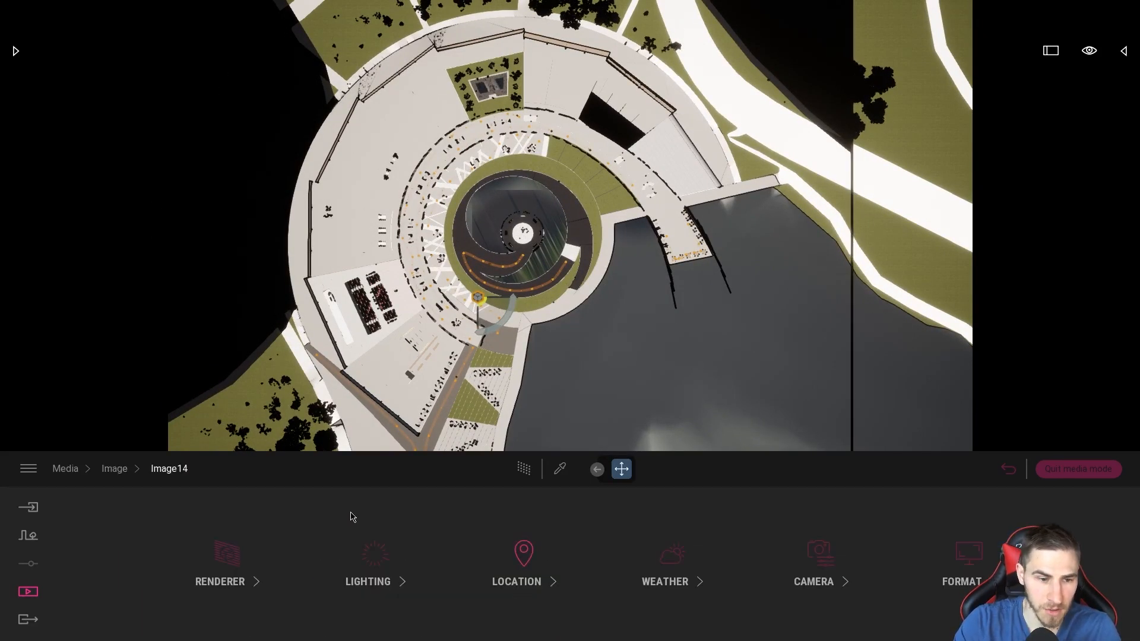
Render Image14 path-traced with 64 samples per pixel and 8 max bounces.
click(219, 563)
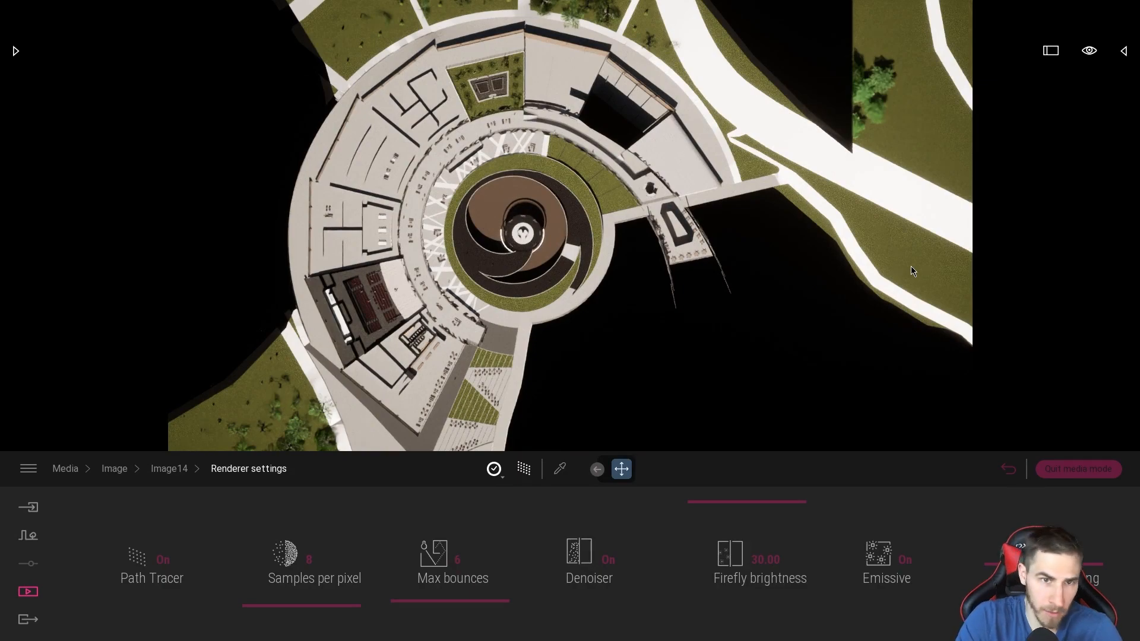
mouse_move(733, 144)
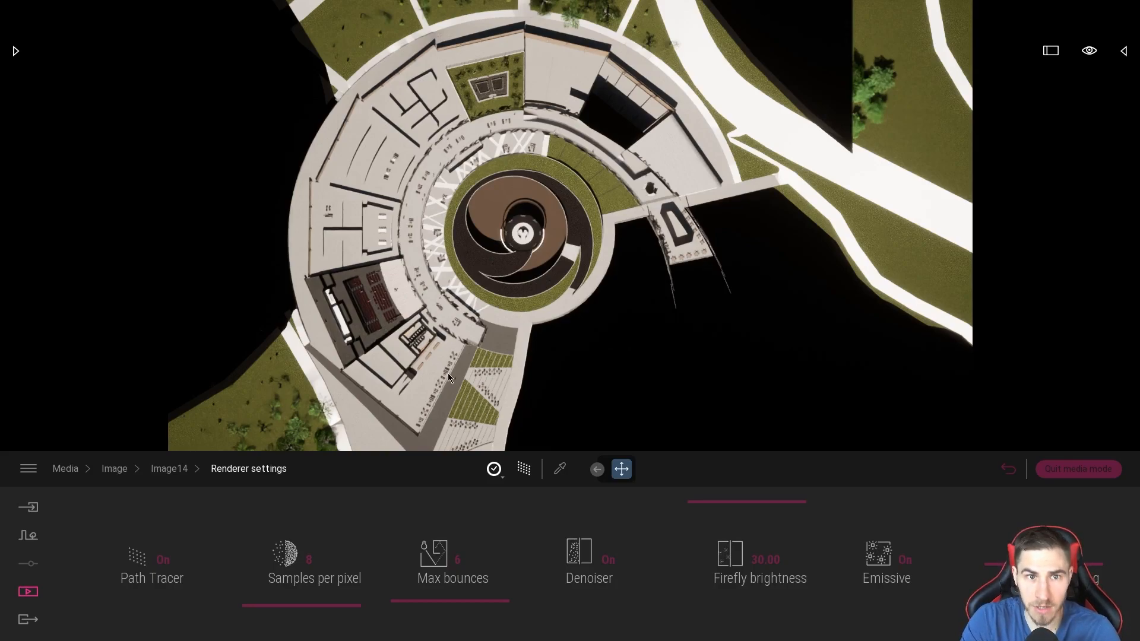
mouse_move(514, 314)
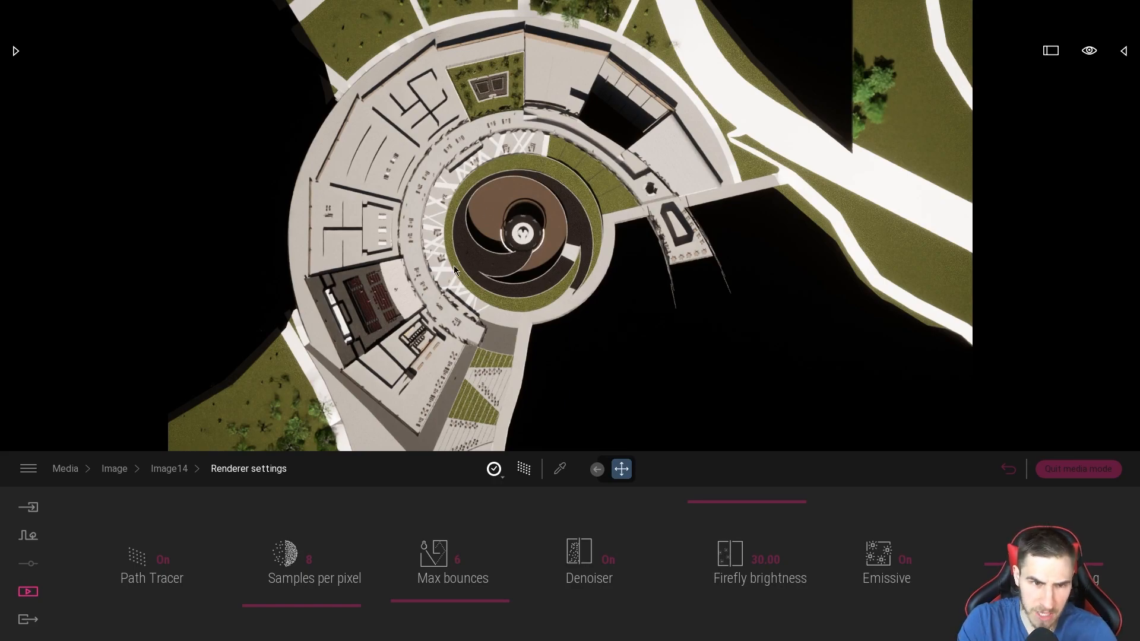
mouse_move(489, 422)
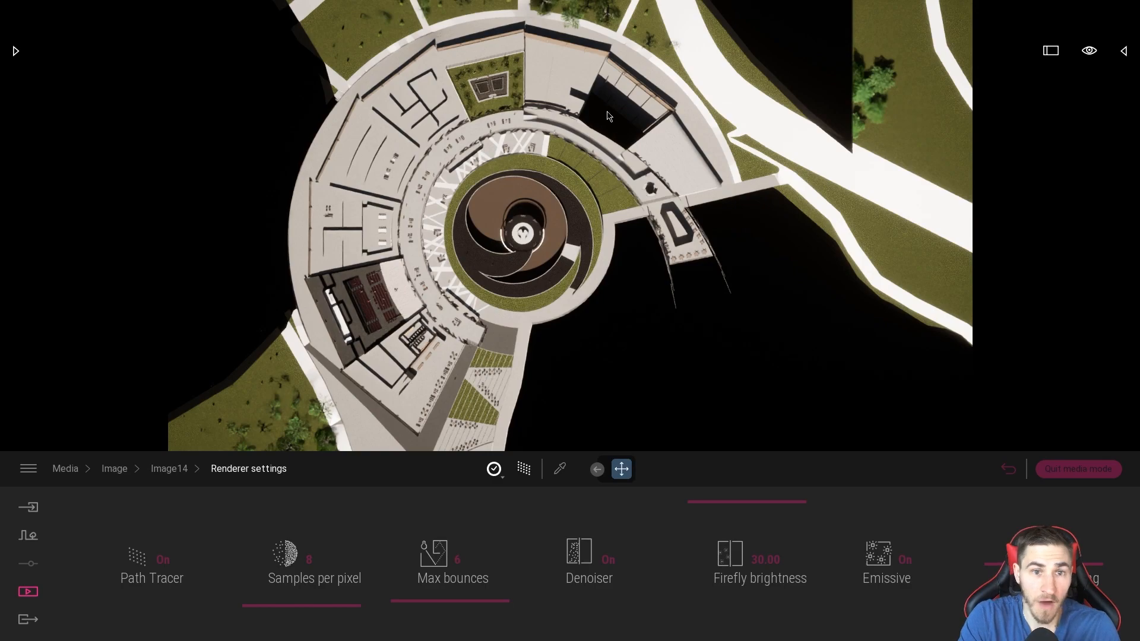
mouse_move(518, 73)
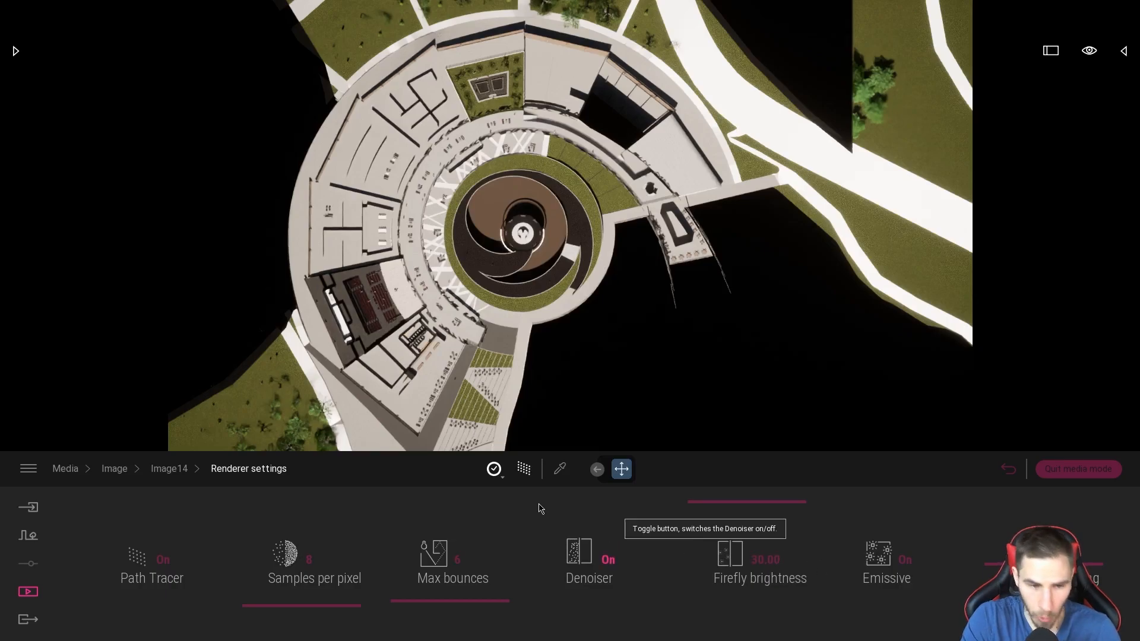
click(492, 468)
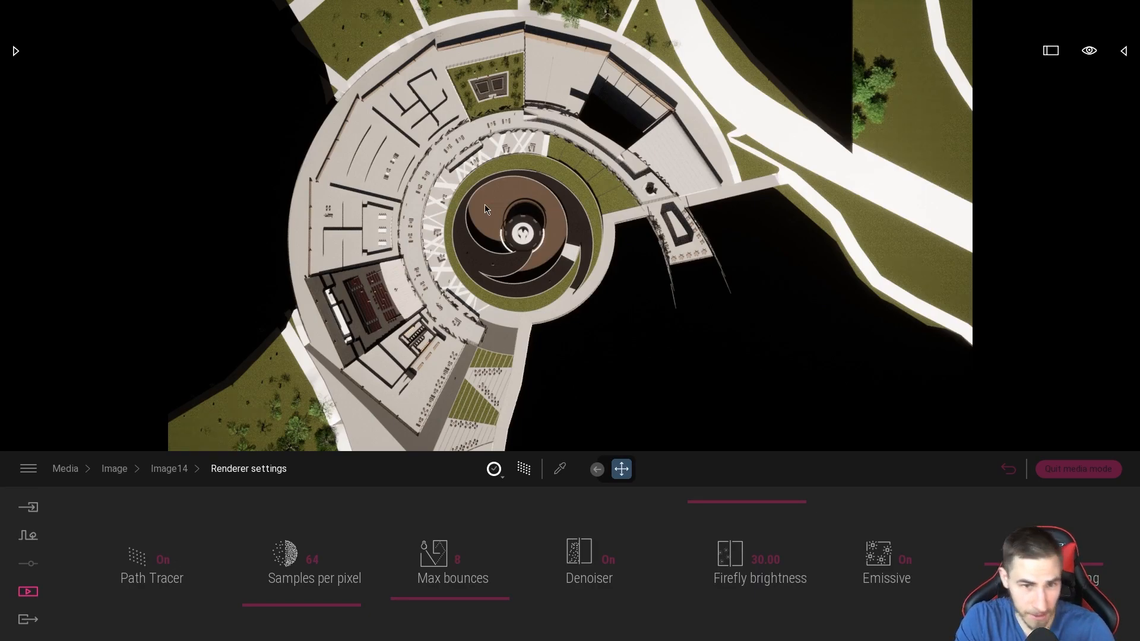
mouse_move(687, 345)
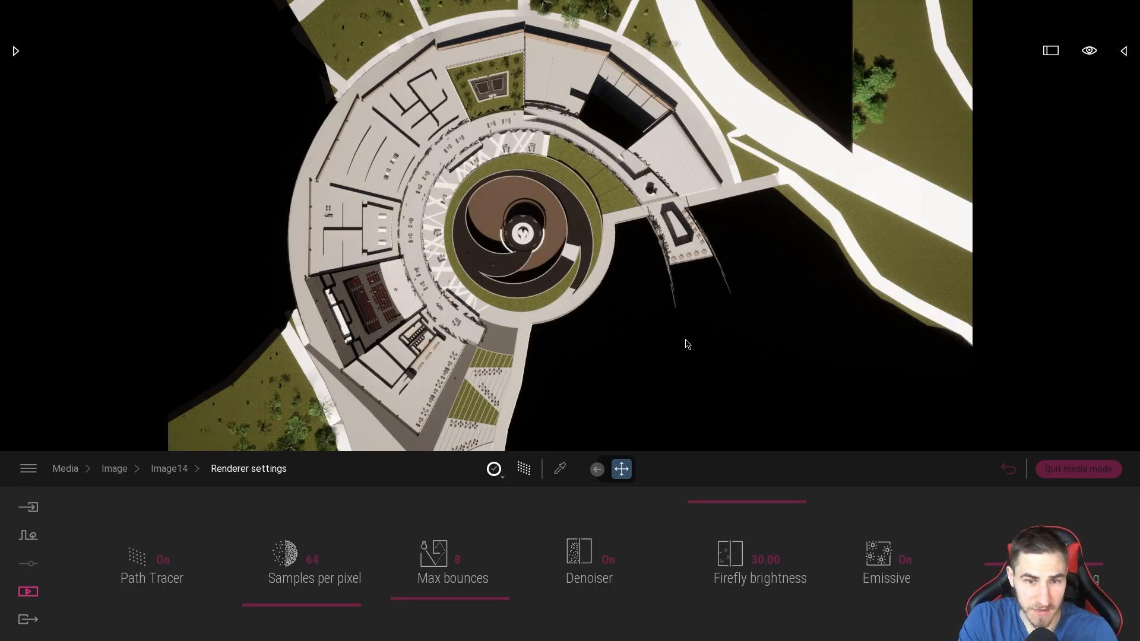
mouse_move(643, 233)
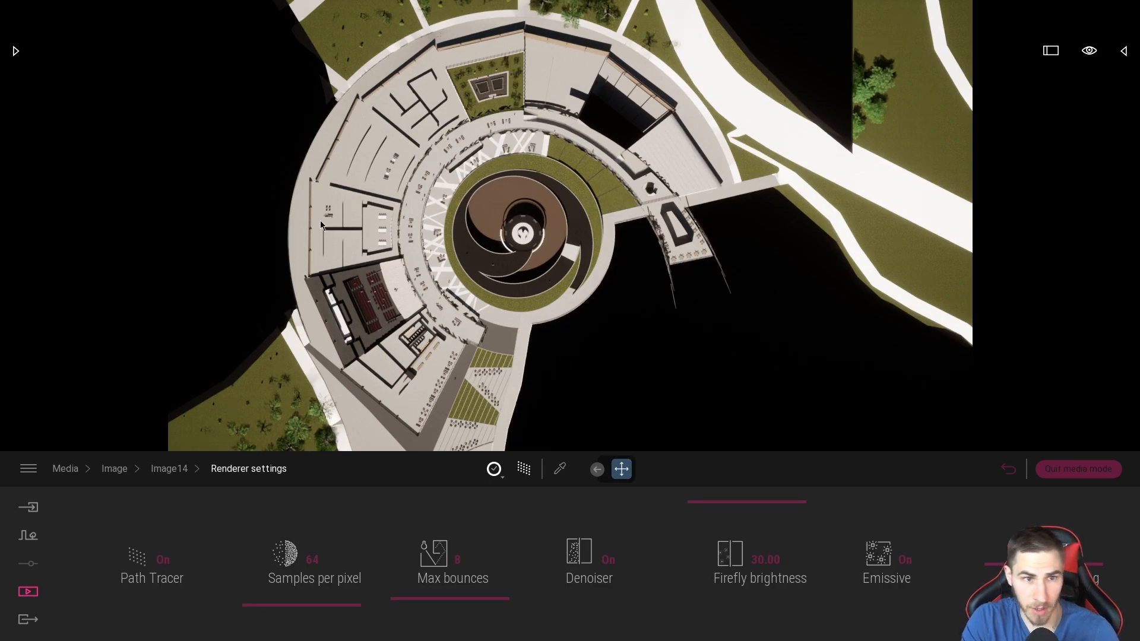
mouse_move(774, 285)
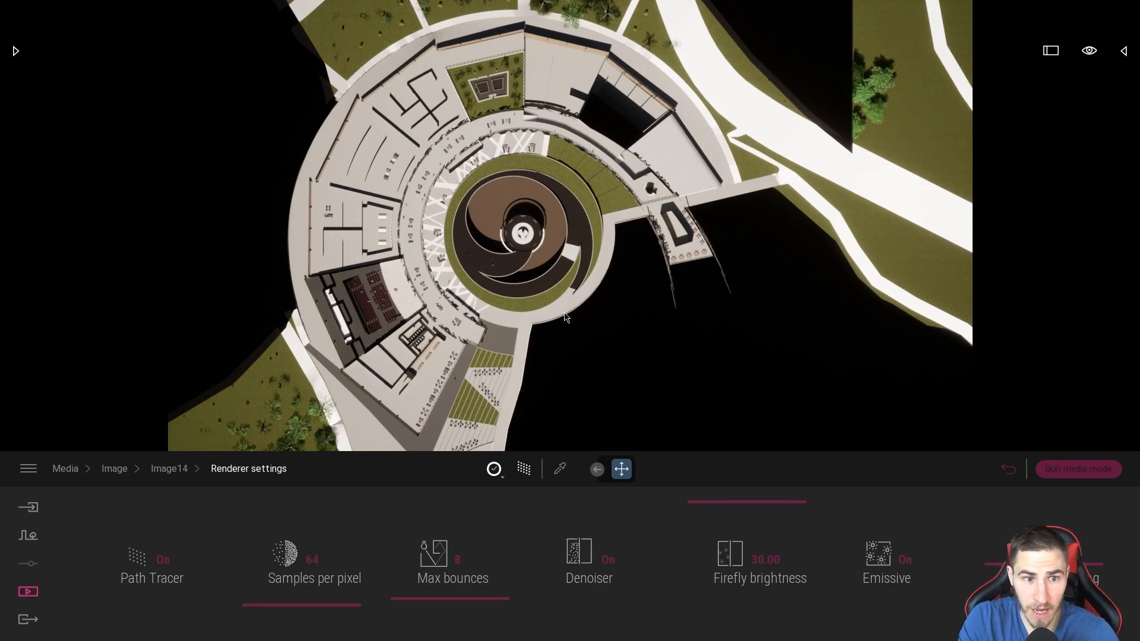
mouse_move(556, 209)
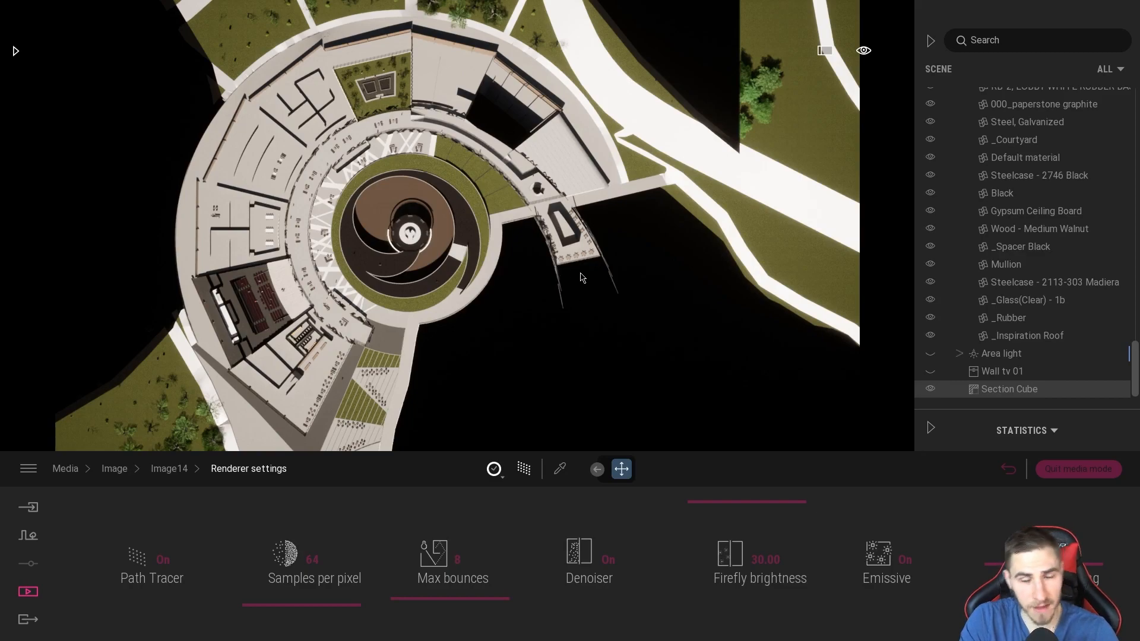
mouse_move(419, 378)
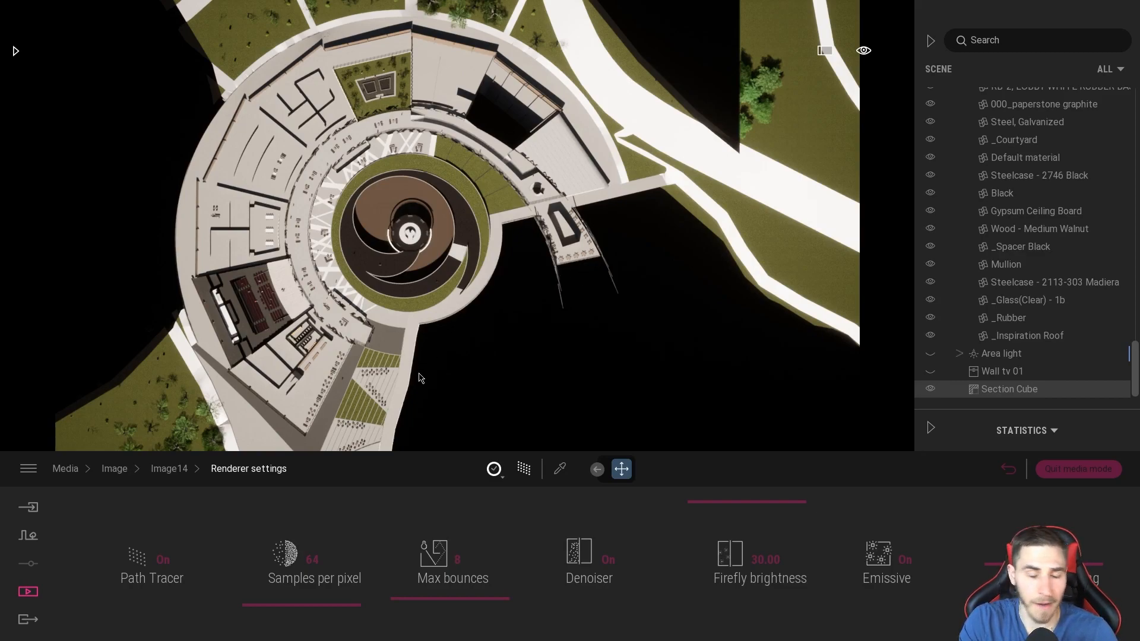
mouse_move(240, 452)
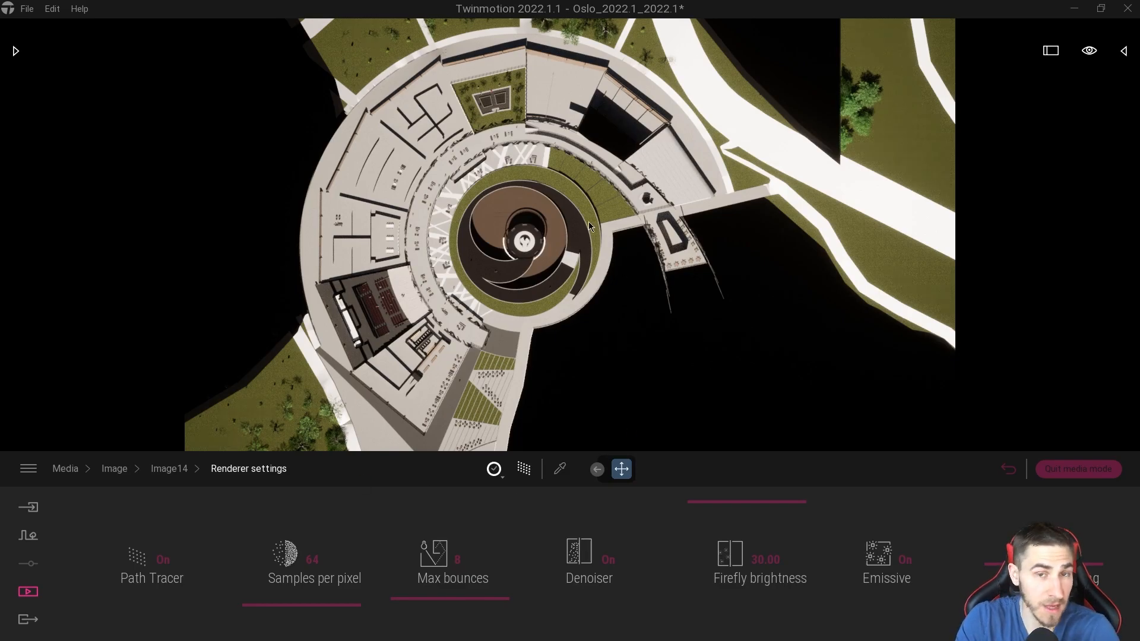
mouse_move(363, 190)
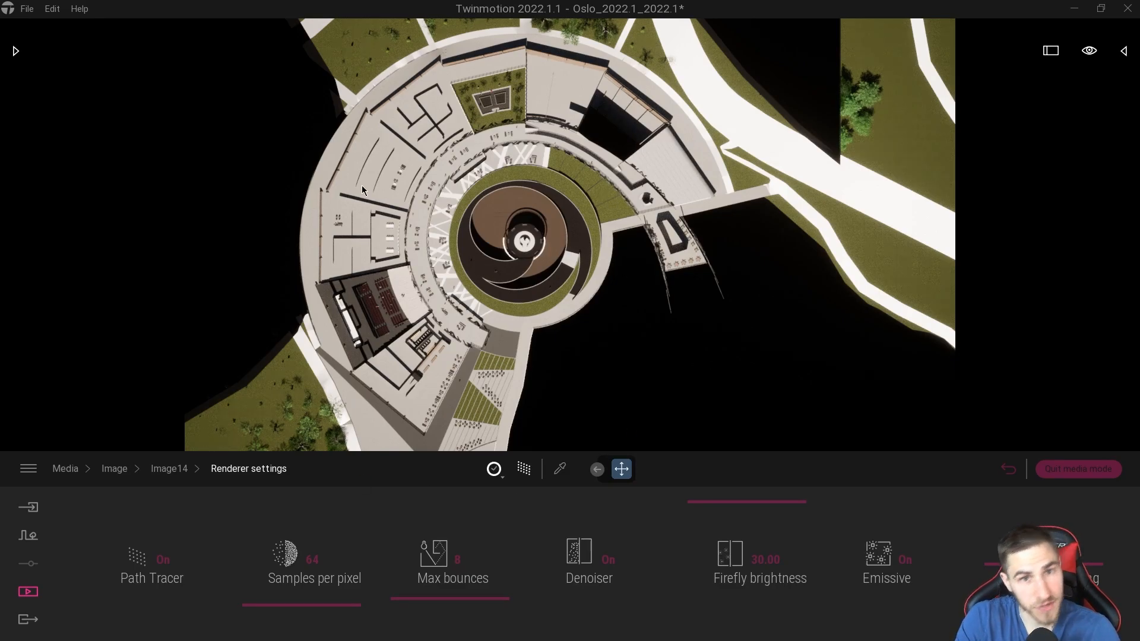
mouse_move(577, 199)
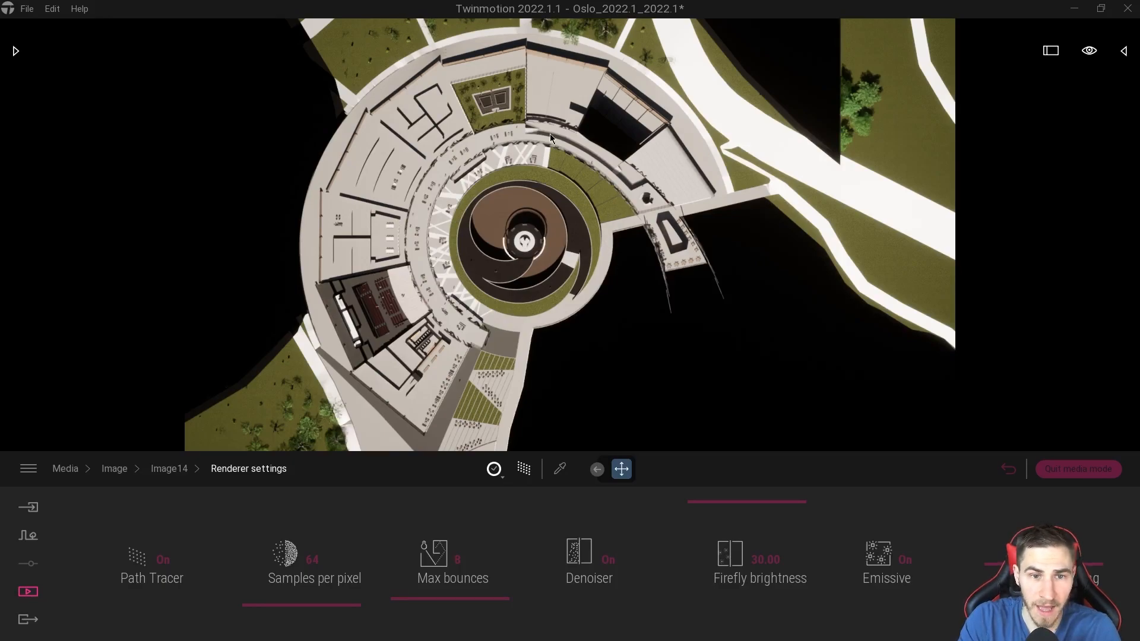
mouse_move(434, 217)
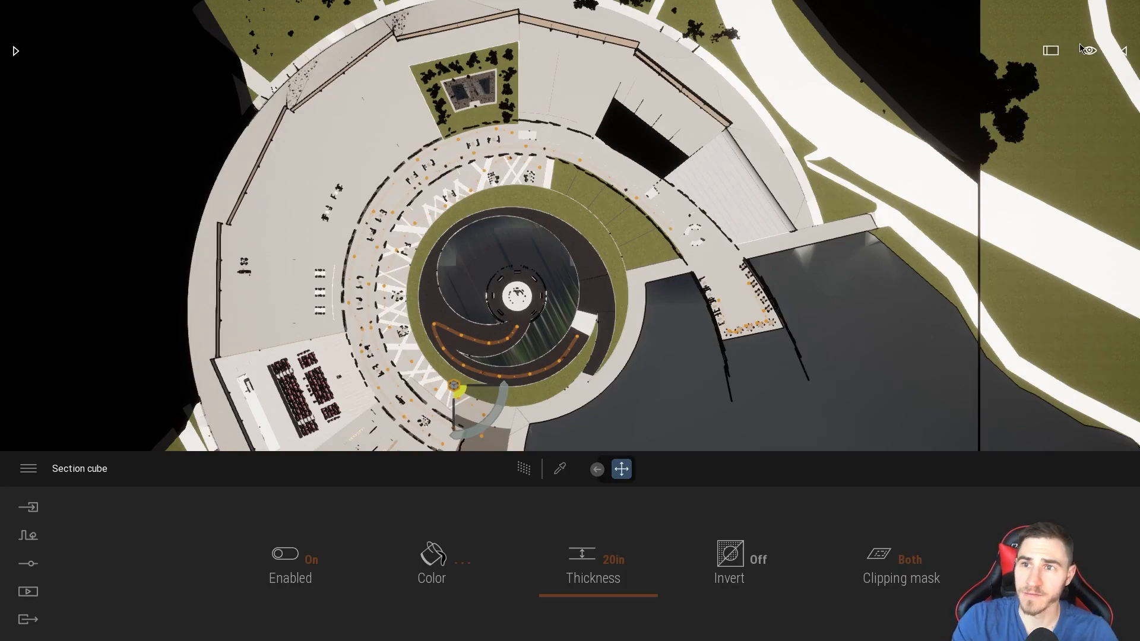
Disable the section cube and switch the camera to a side elevation of the building.
click(1089, 50)
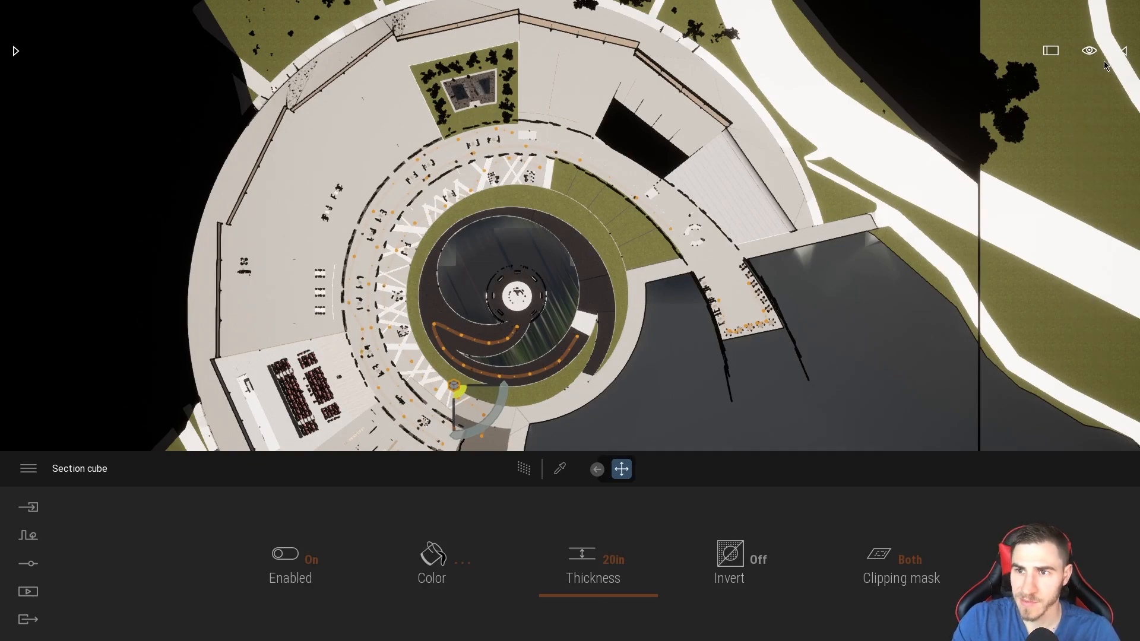
click(1089, 49)
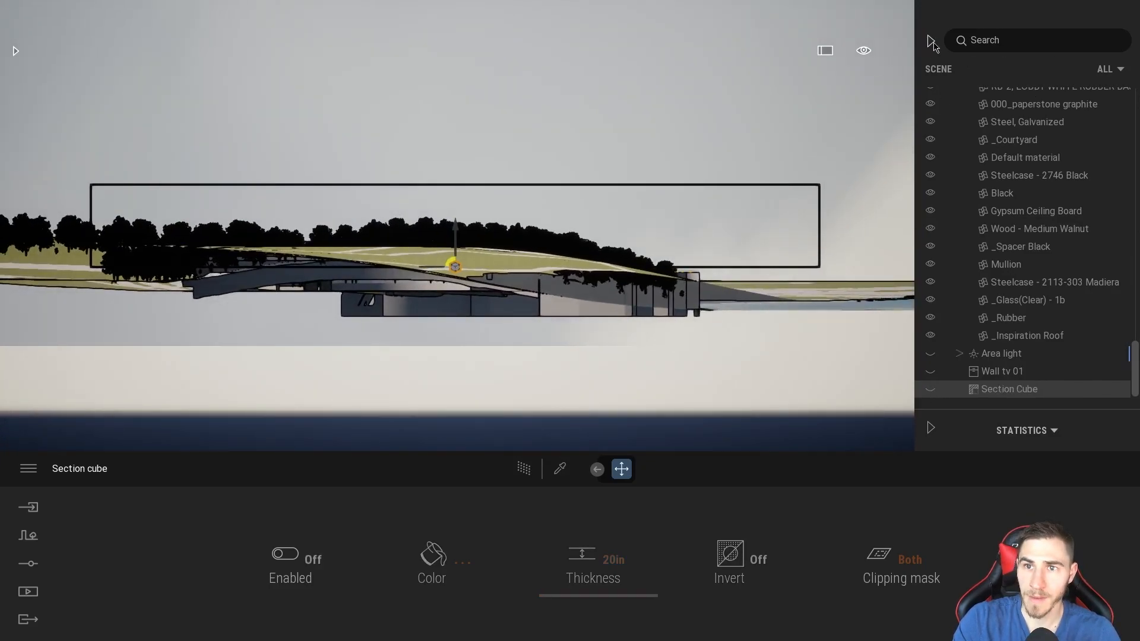
Frame an orthographic side view and capture it as new media image Image15.
click(863, 50)
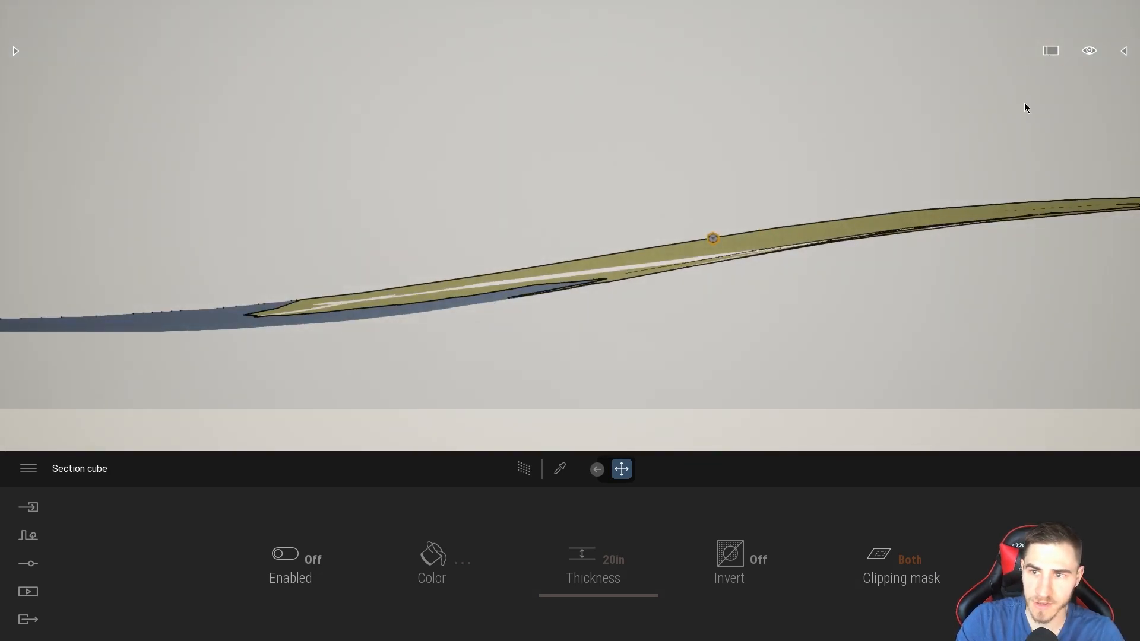
click(1089, 50)
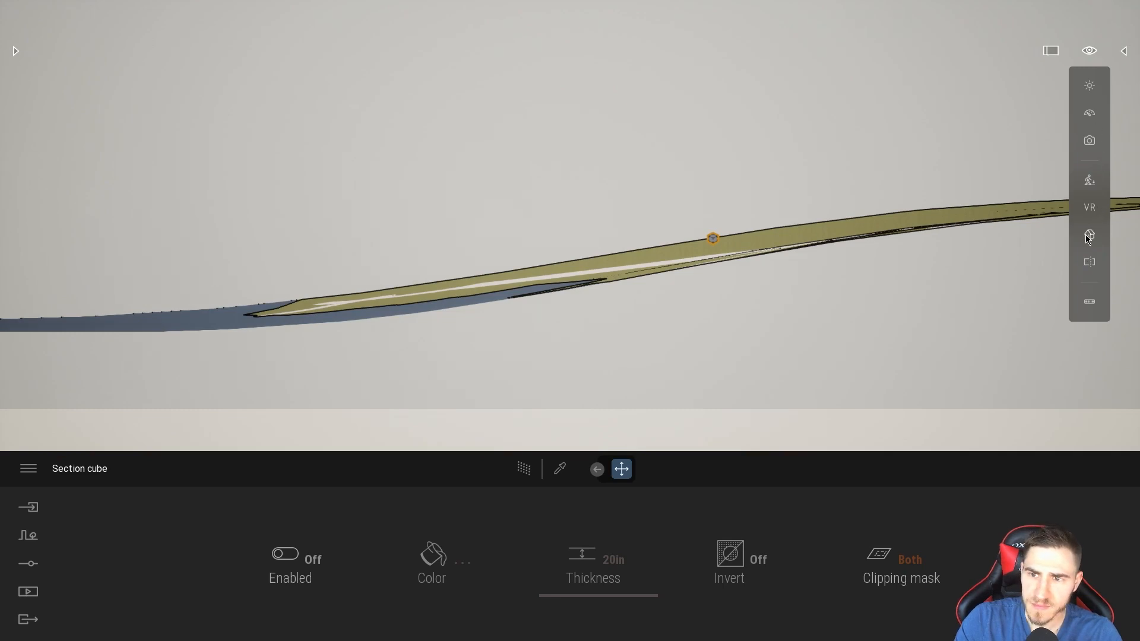
click(1089, 50)
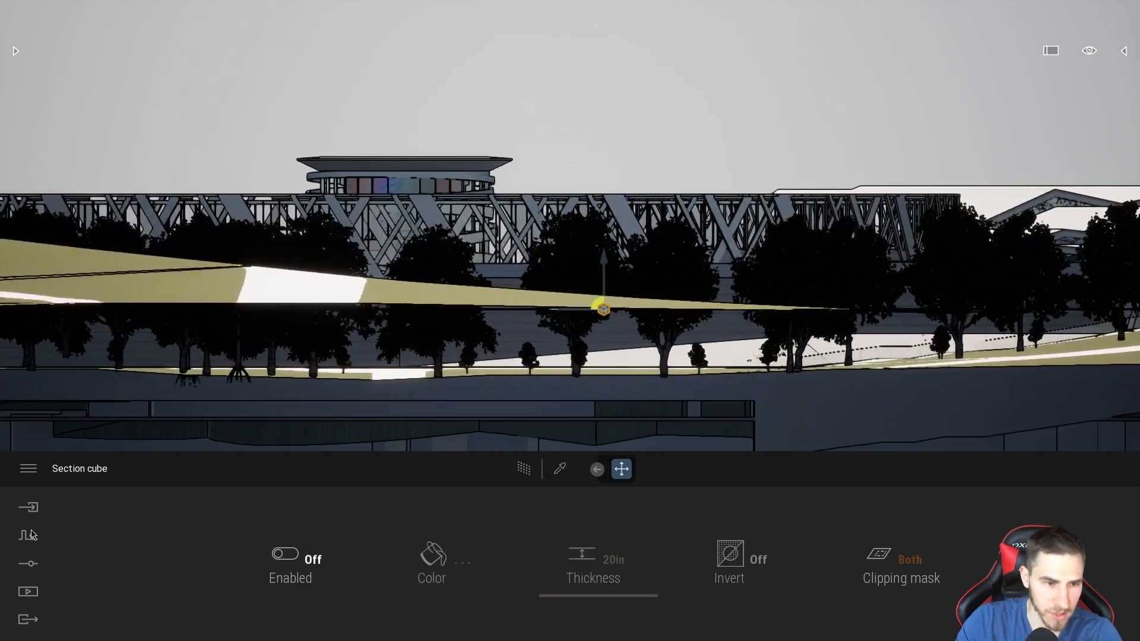
click(27, 591)
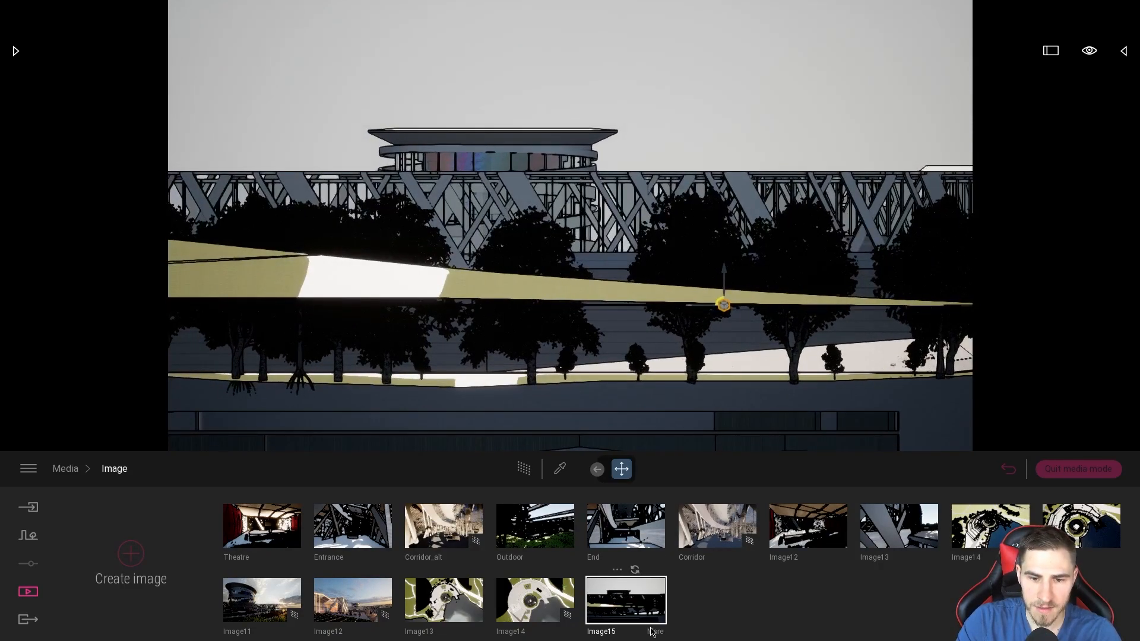
Turn Path Tracer On in Image15's renderer settings and let the elevation render.
double_click(626, 604)
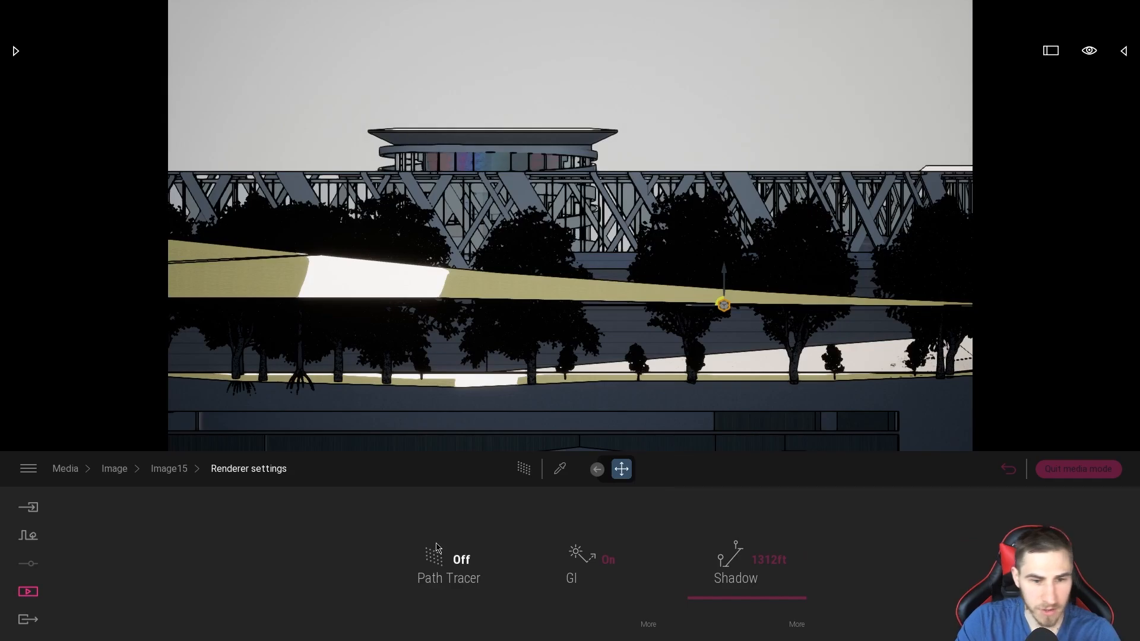
click(449, 559)
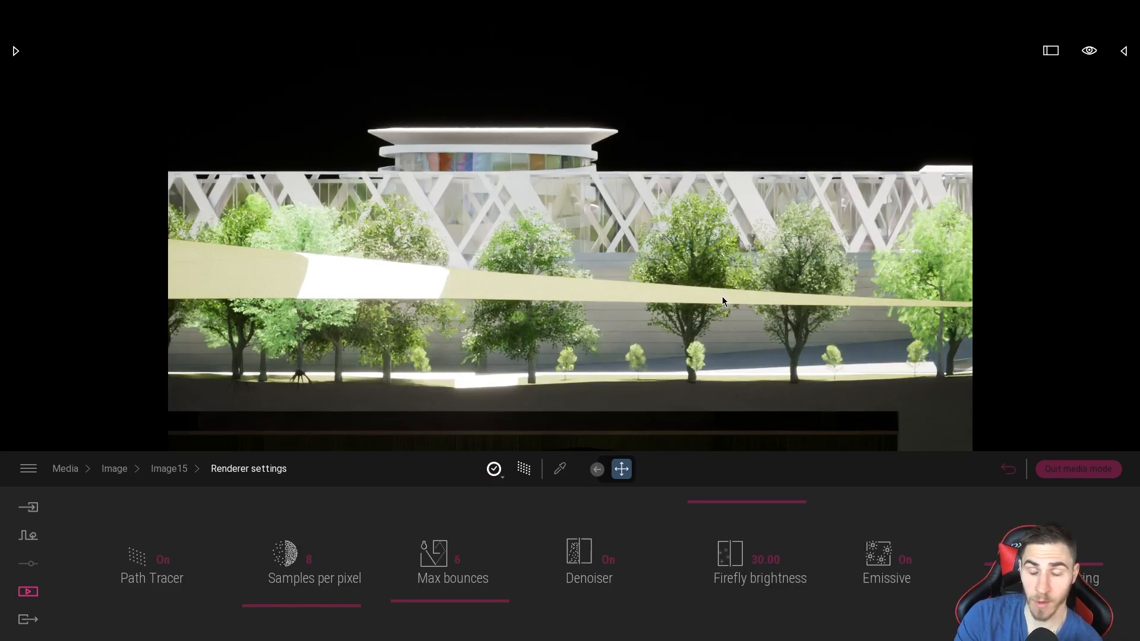
mouse_move(421, 281)
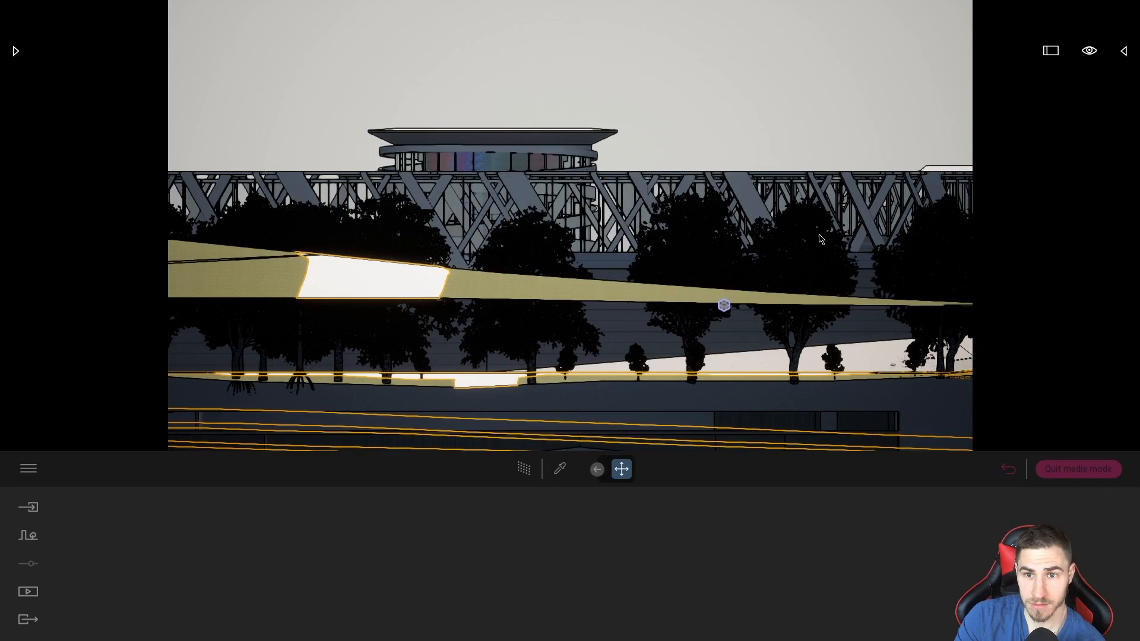
mouse_move(493, 100)
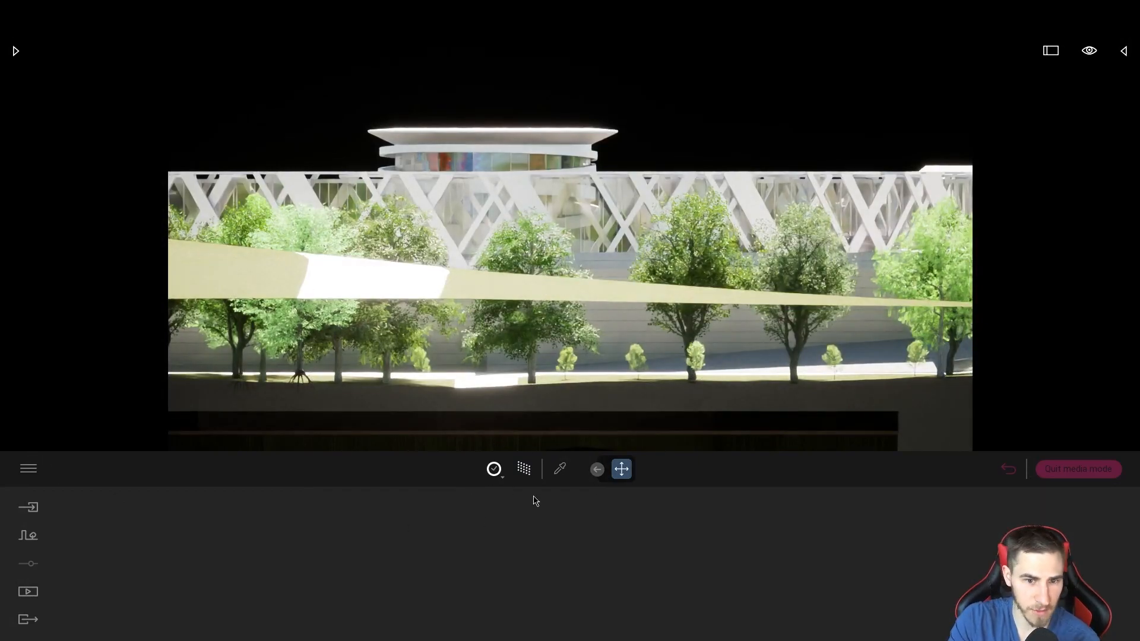
mouse_move(549, 310)
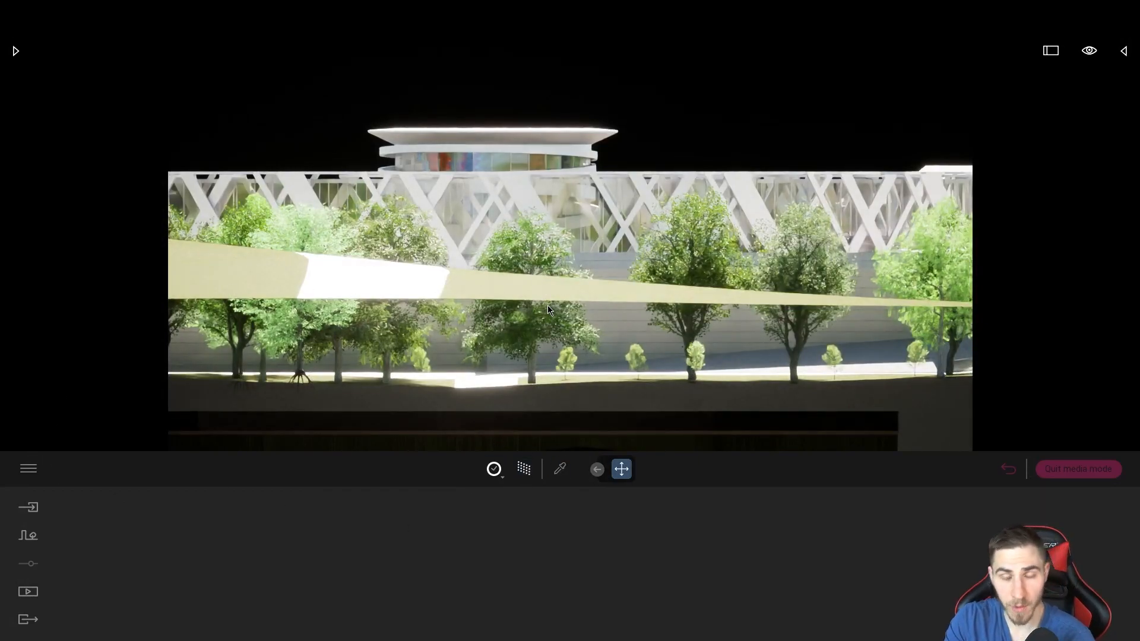
mouse_move(855, 243)
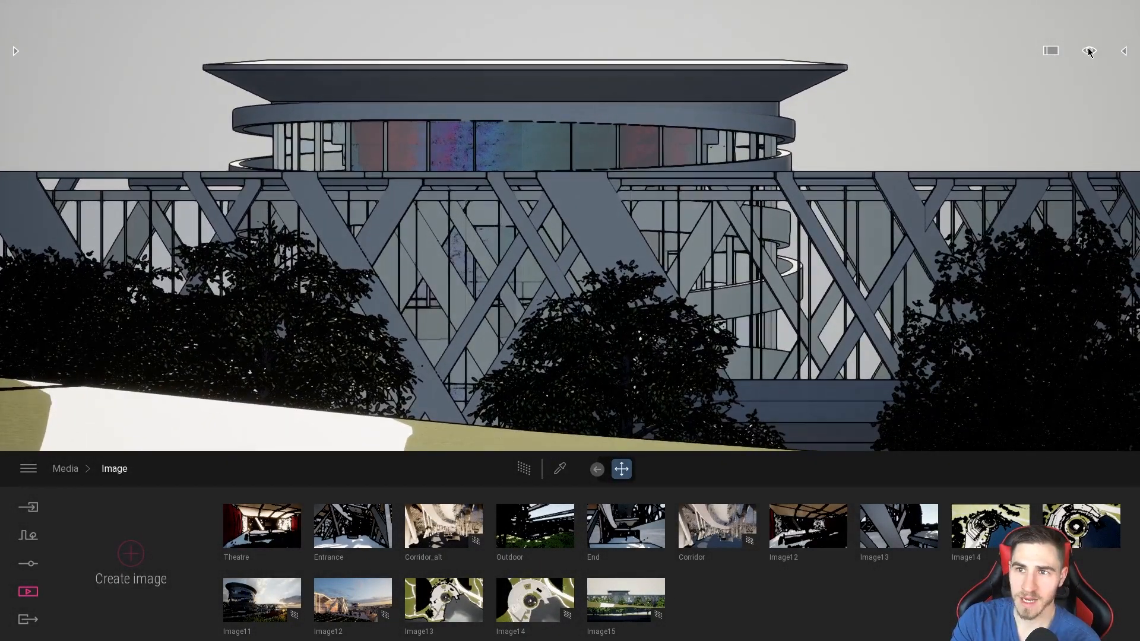
Switch to a wider whole-building elevation and capture it as media image Image16.
click(1090, 51)
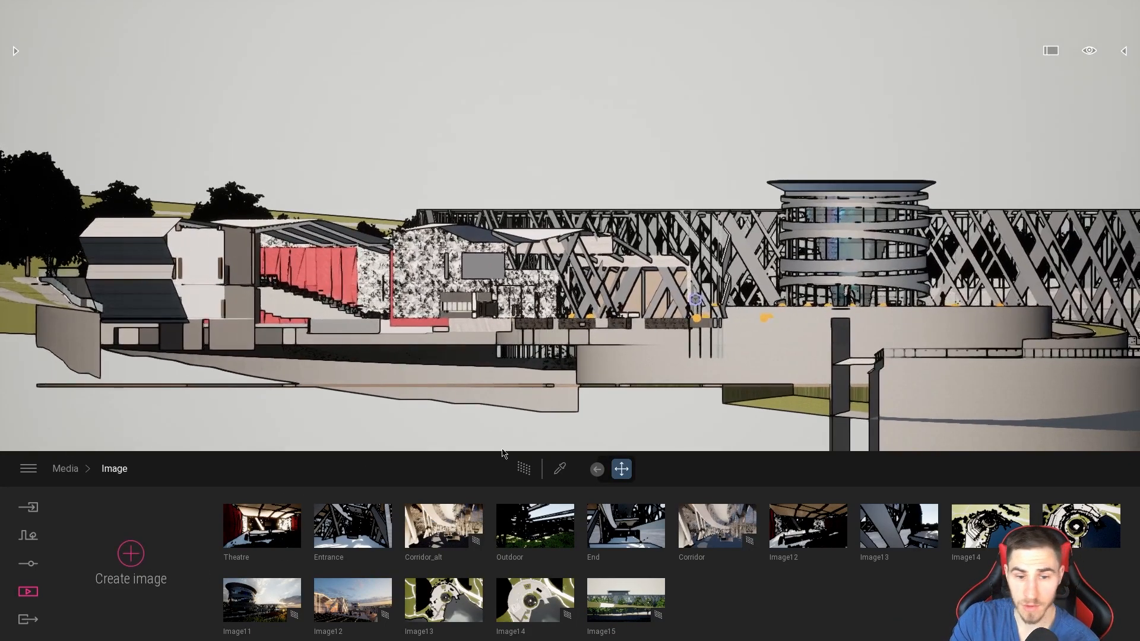
click(131, 553)
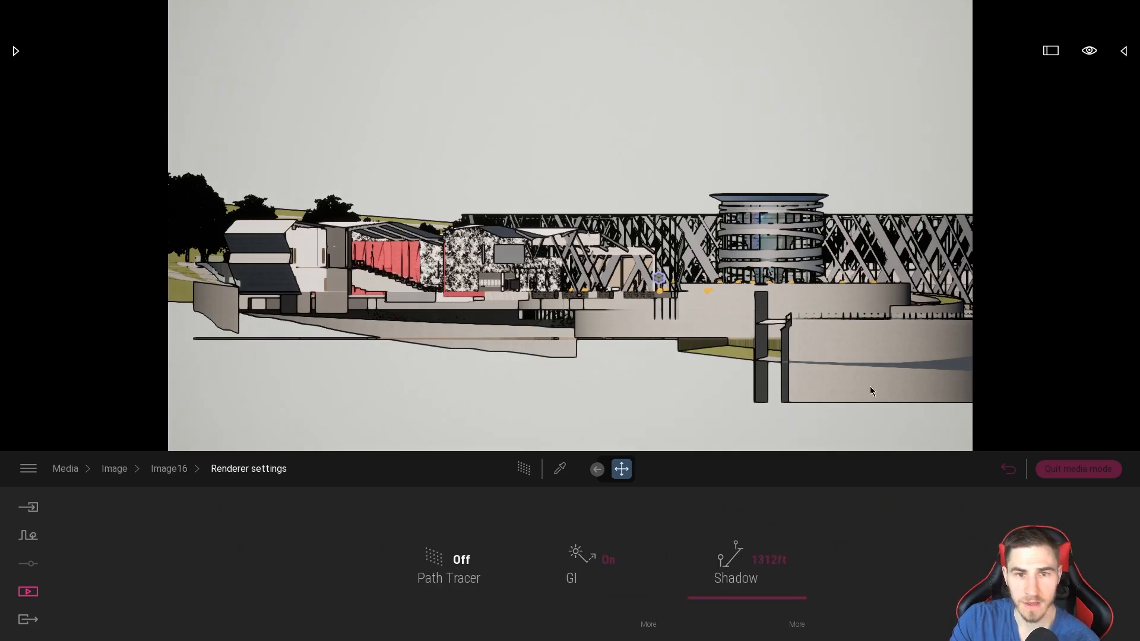
Turn Path Tracer On for Image16 (8 samples, 6 bounces, denoiser on) and let it render.
click(449, 567)
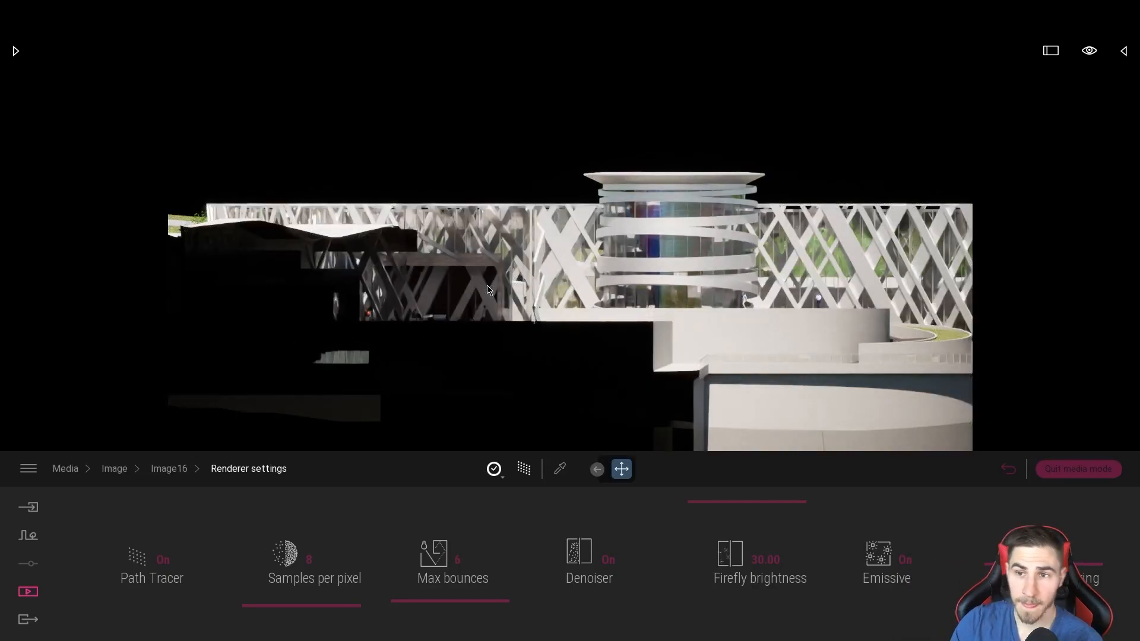
click(1090, 50)
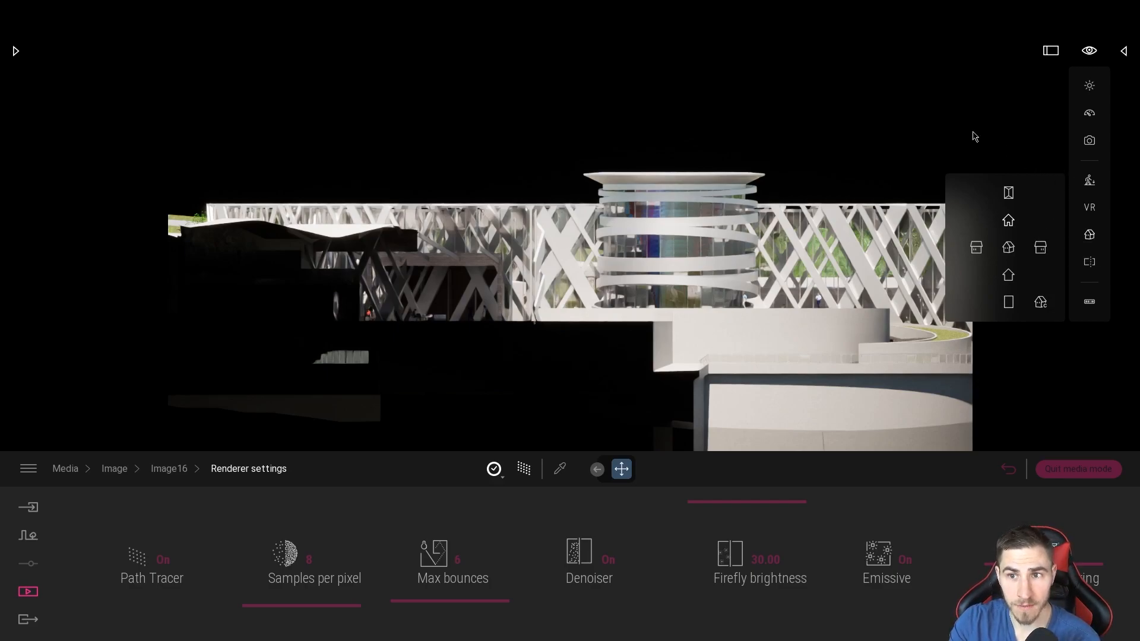
mouse_move(957, 133)
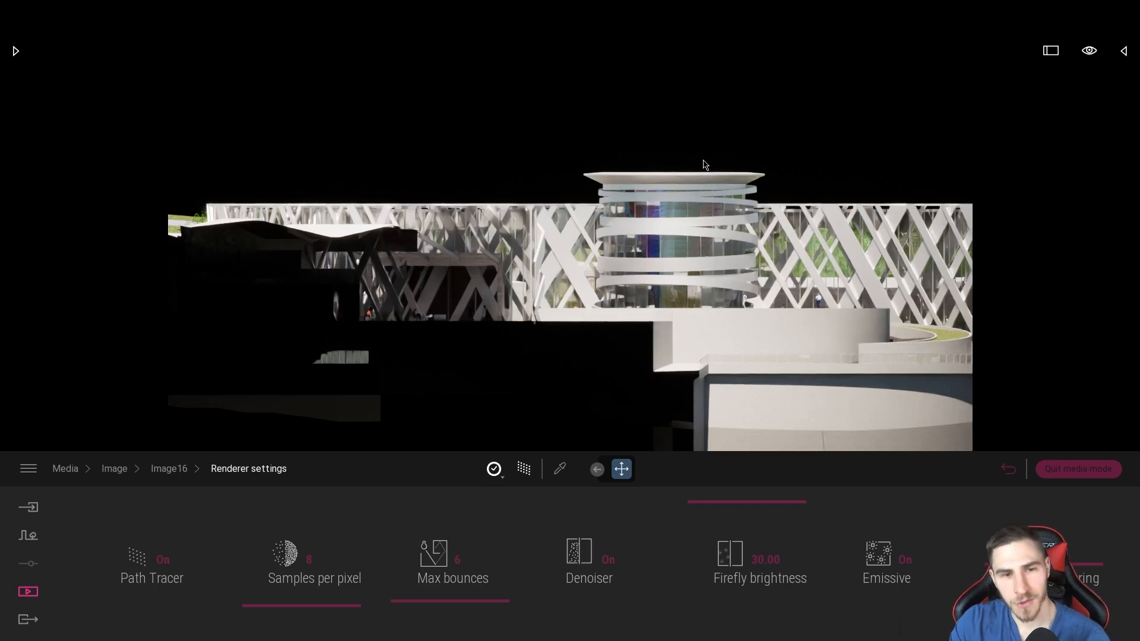
mouse_move(664, 117)
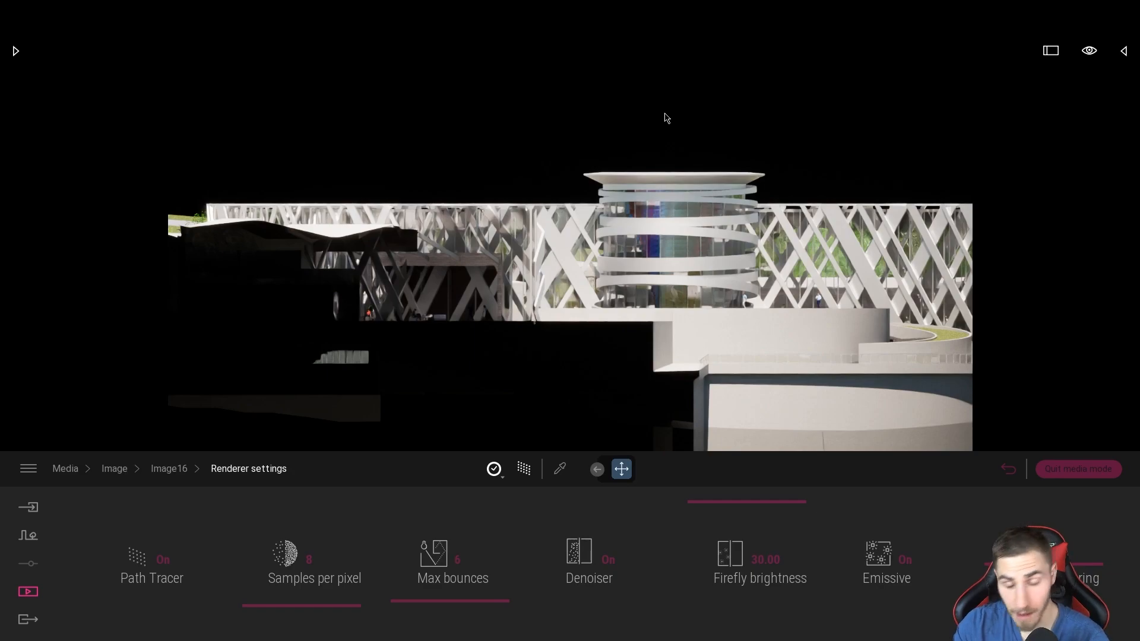